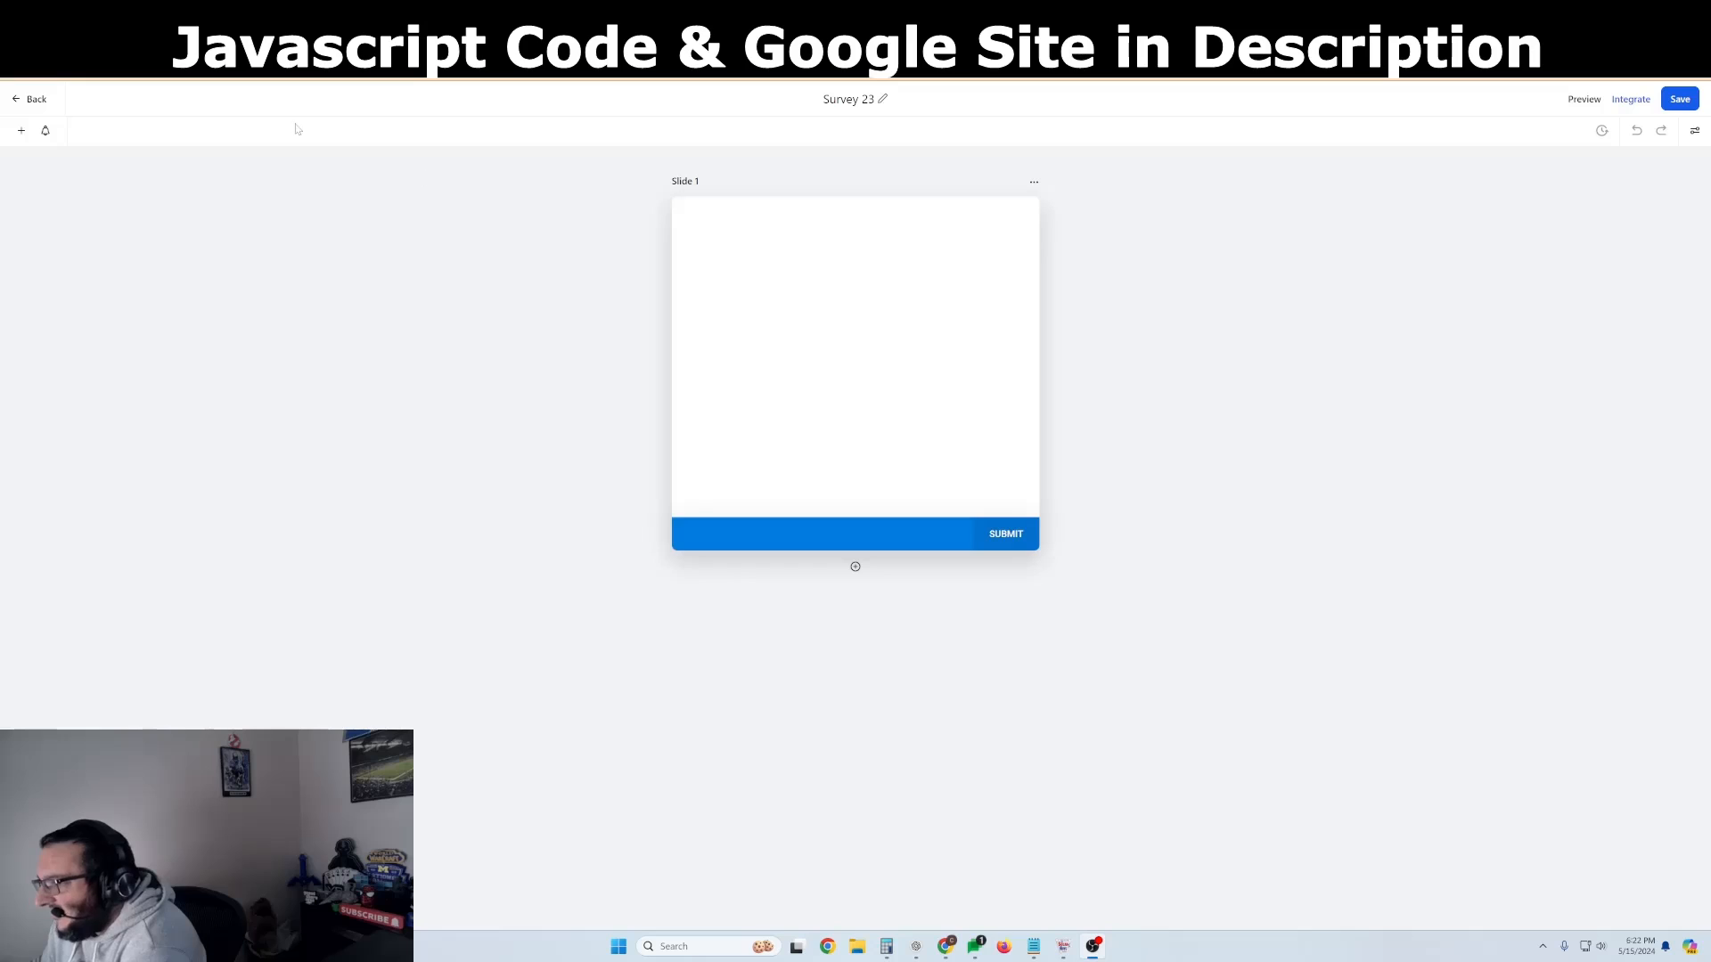
mouse_move(20, 131)
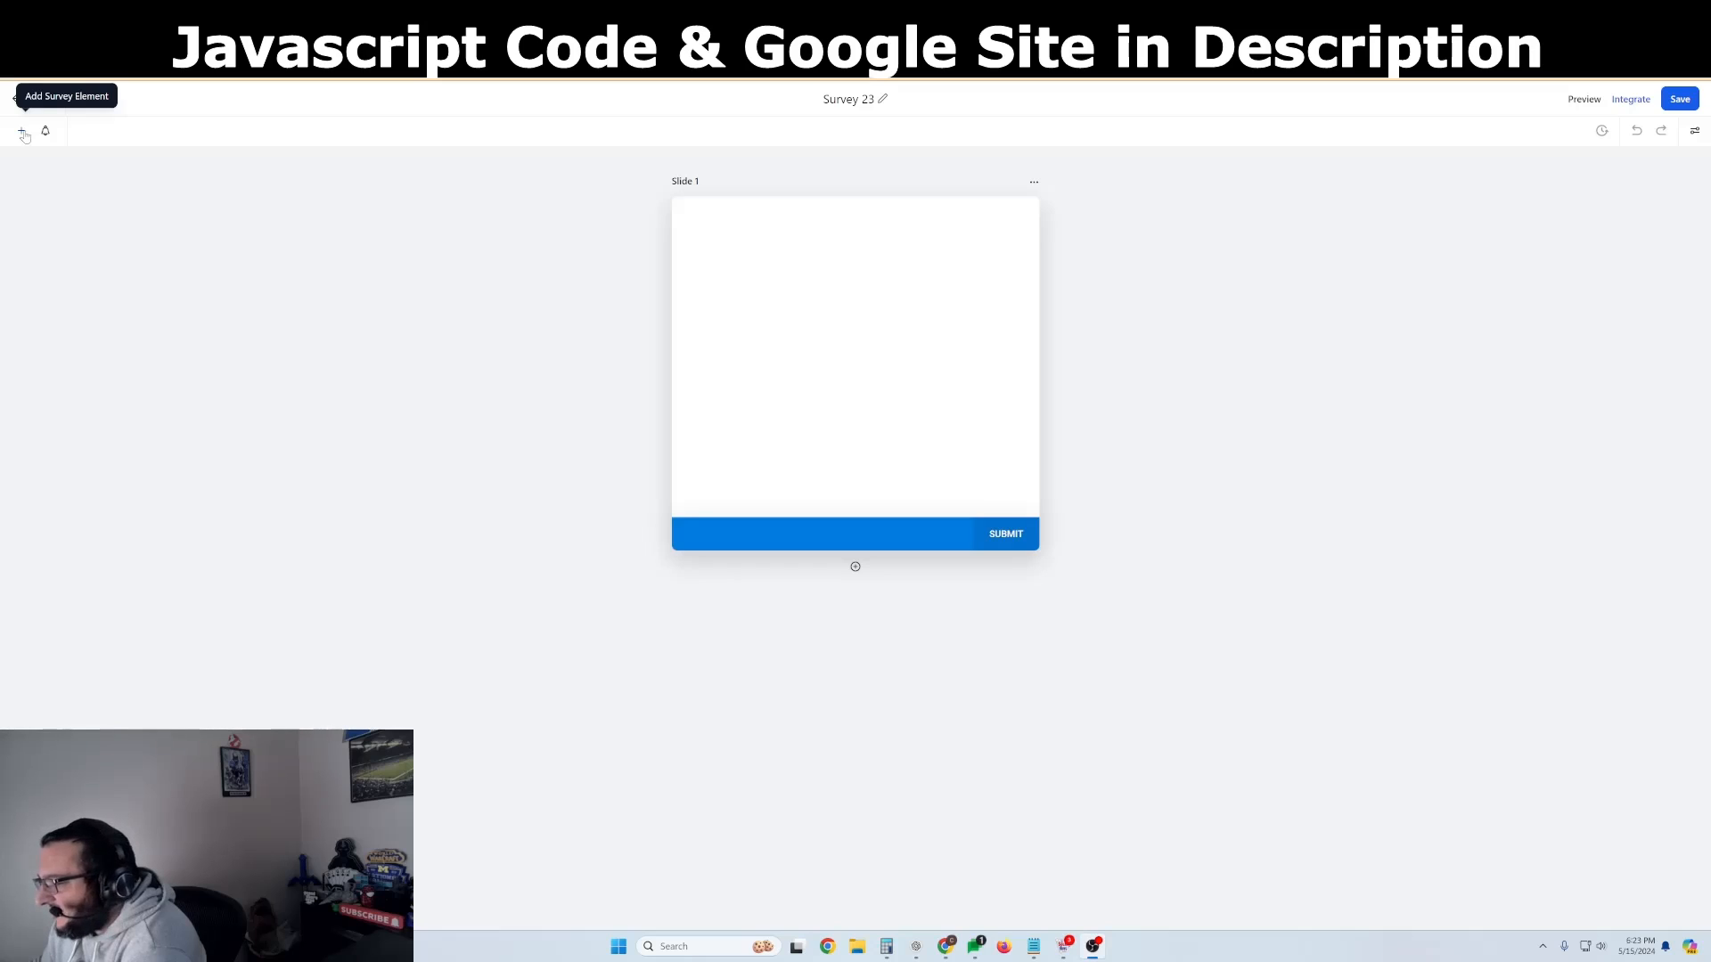
Step: Add City, State and Postal code fields after Address on Survey 23's first slide
click(21, 131)
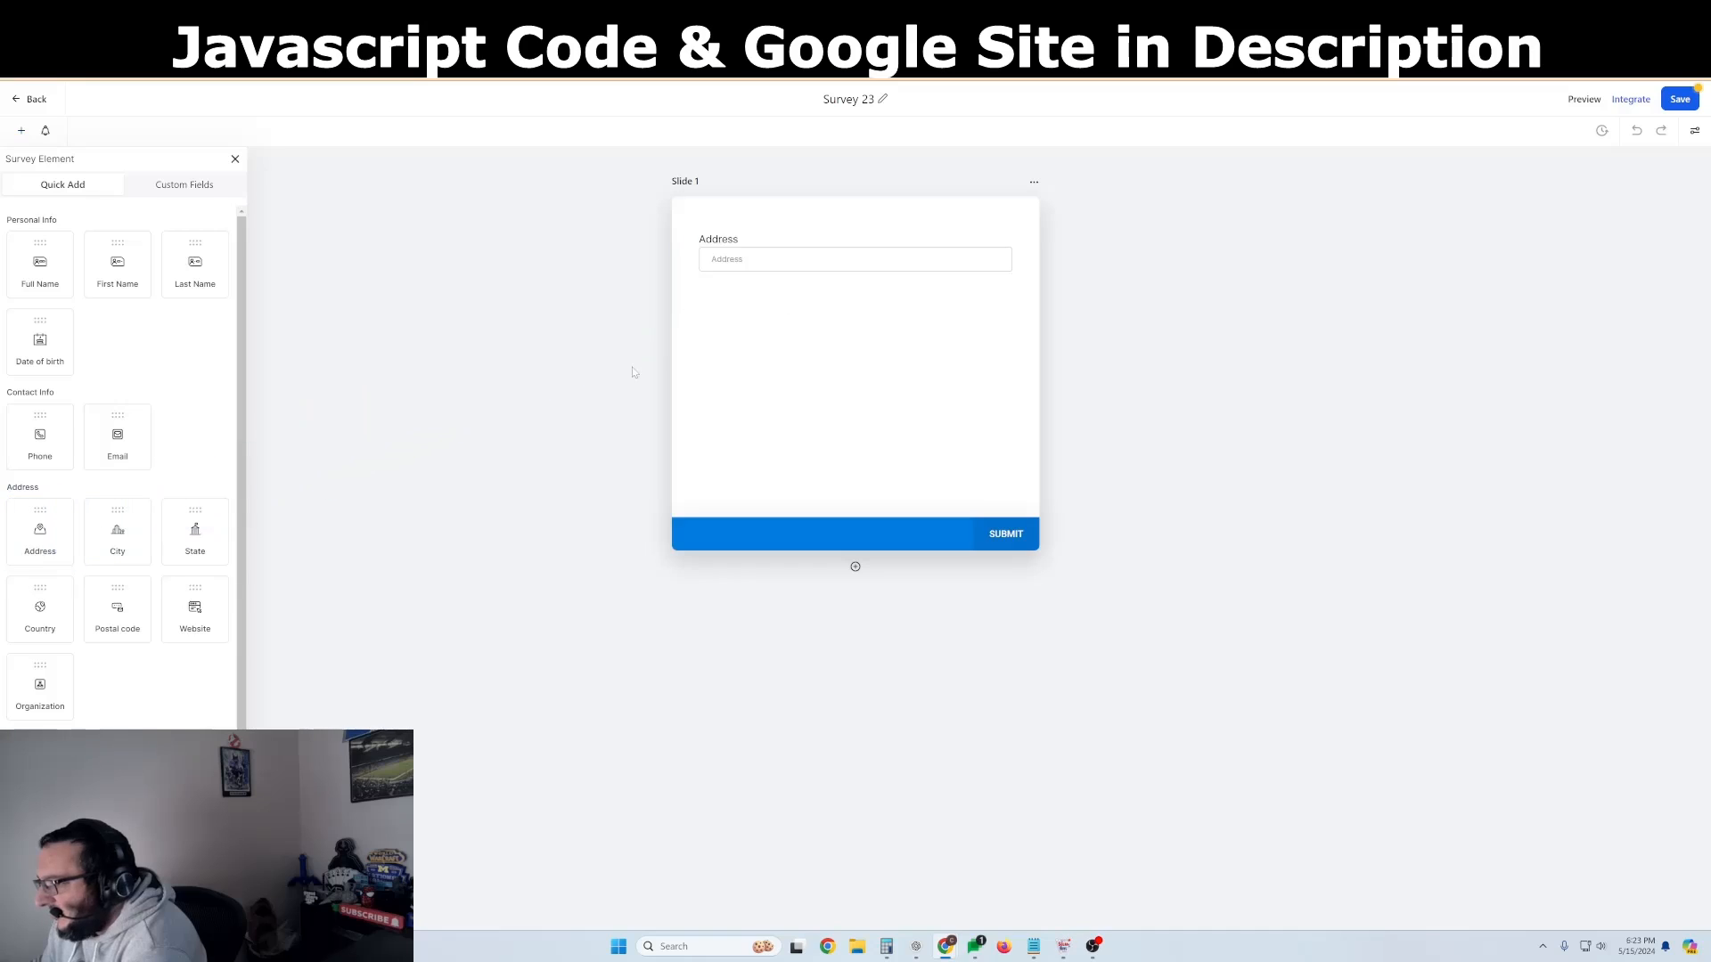
mouse_move(616, 315)
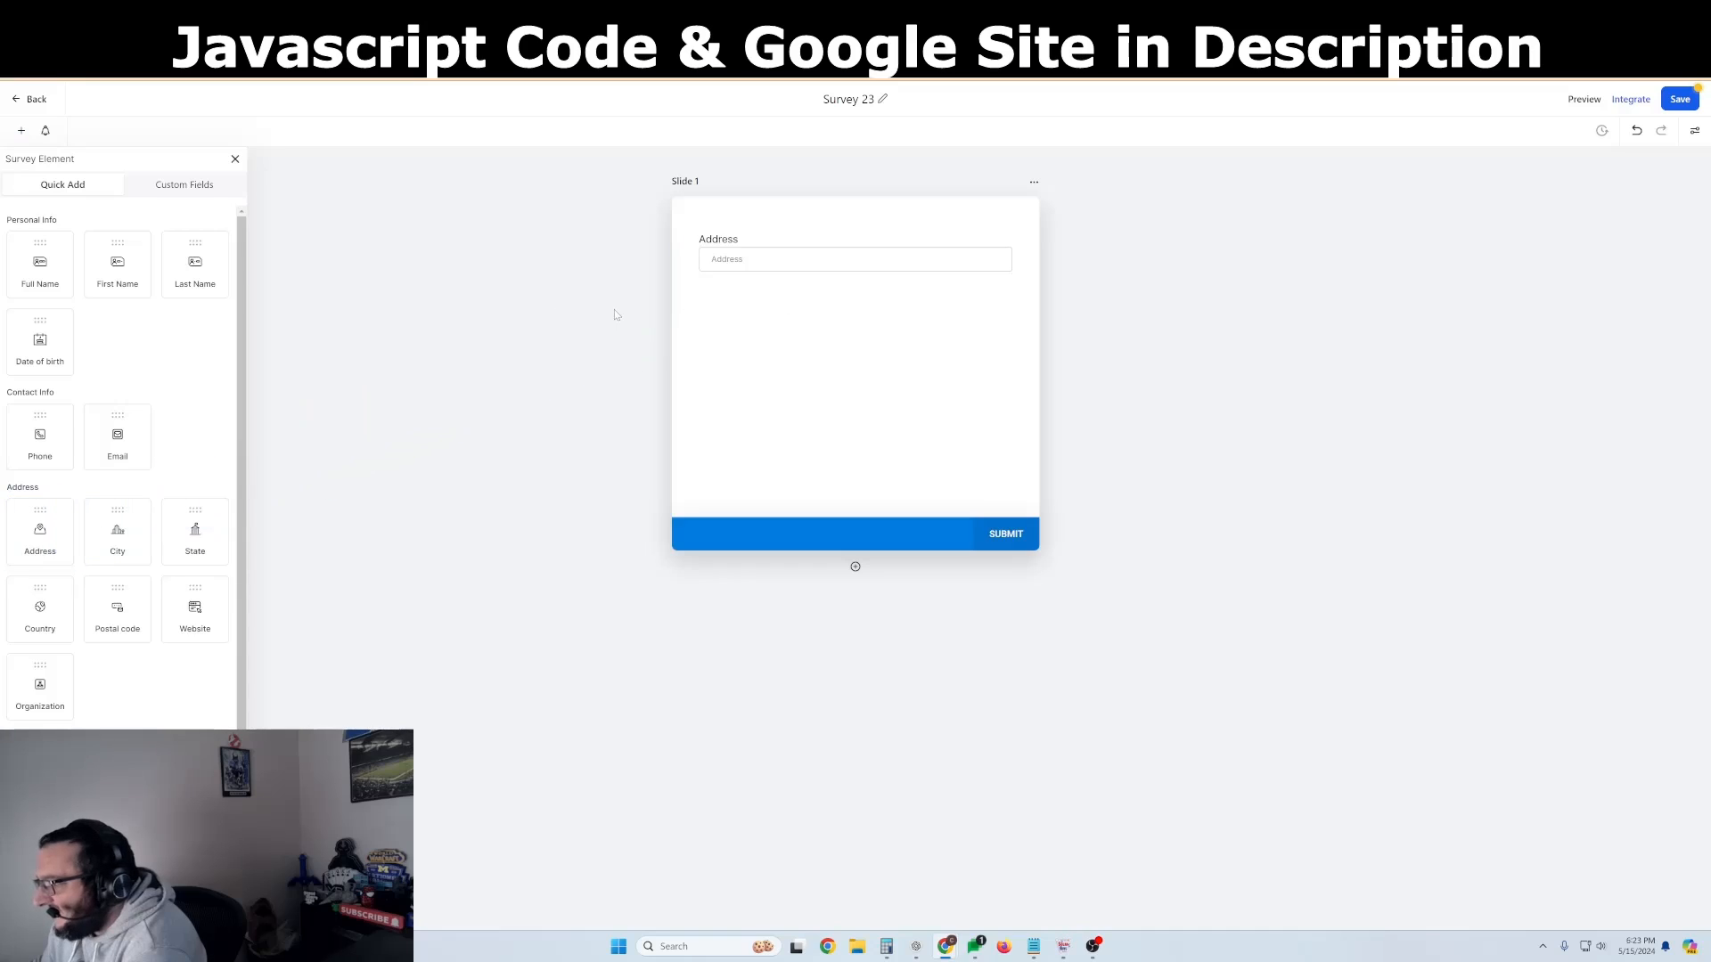
mouse_move(2, 579)
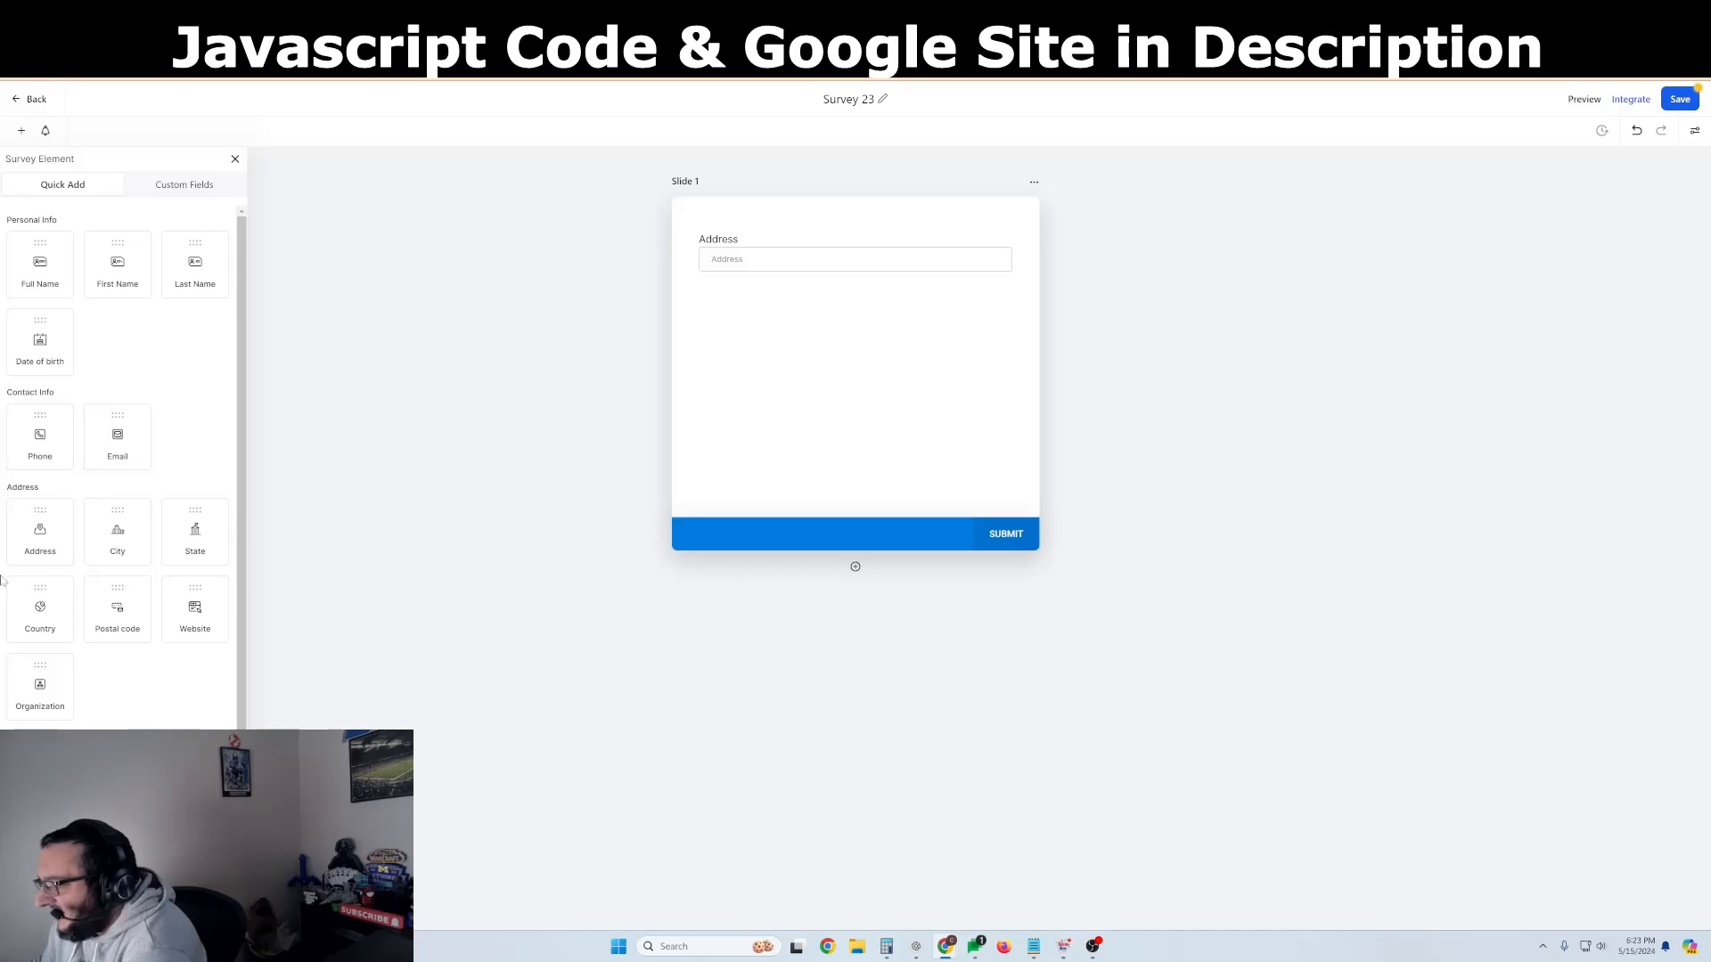
click(117, 533)
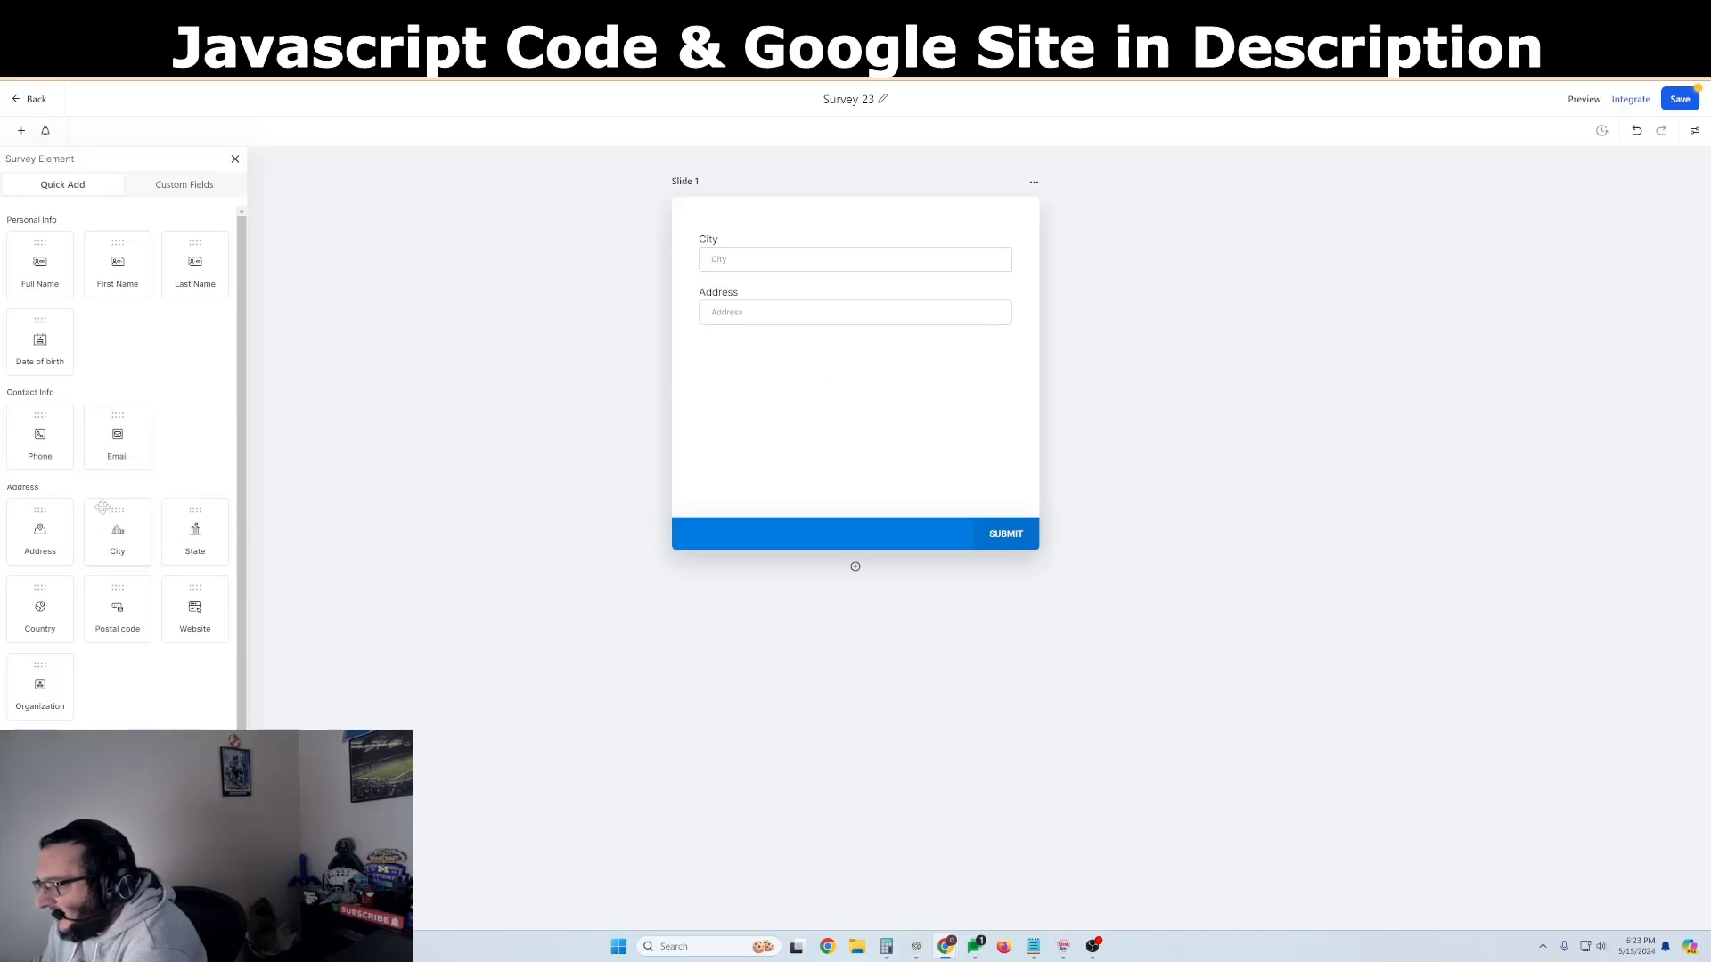
click(194, 531)
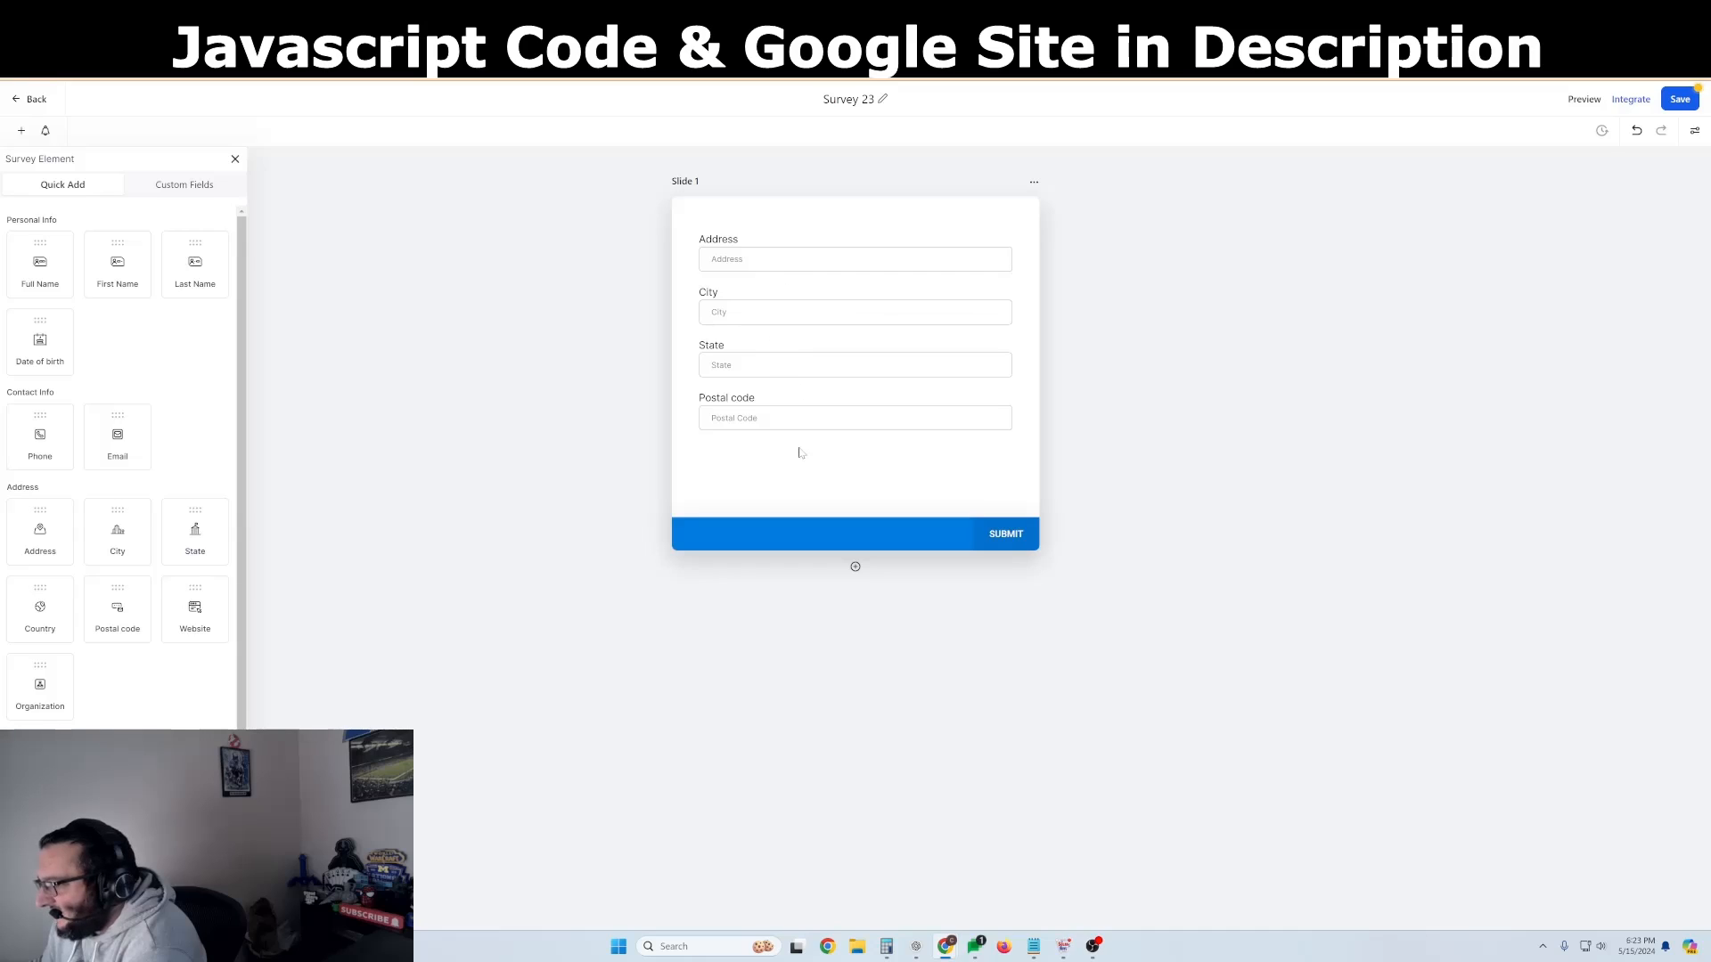
mouse_move(860, 470)
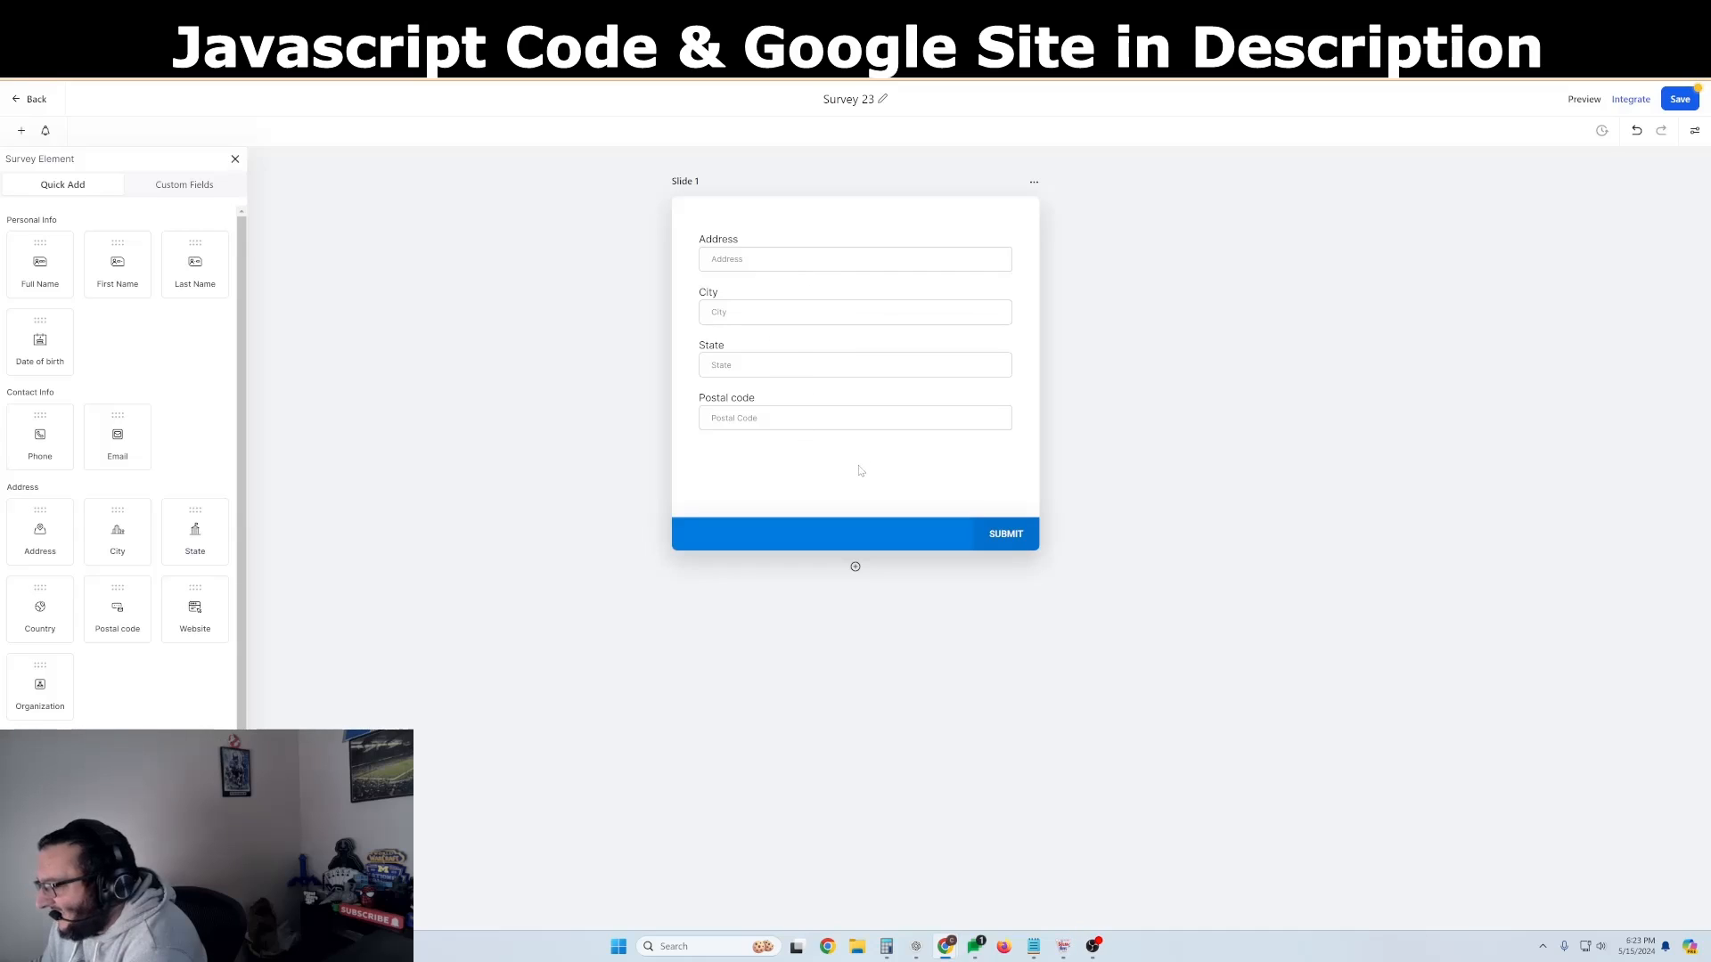
mouse_move(859, 470)
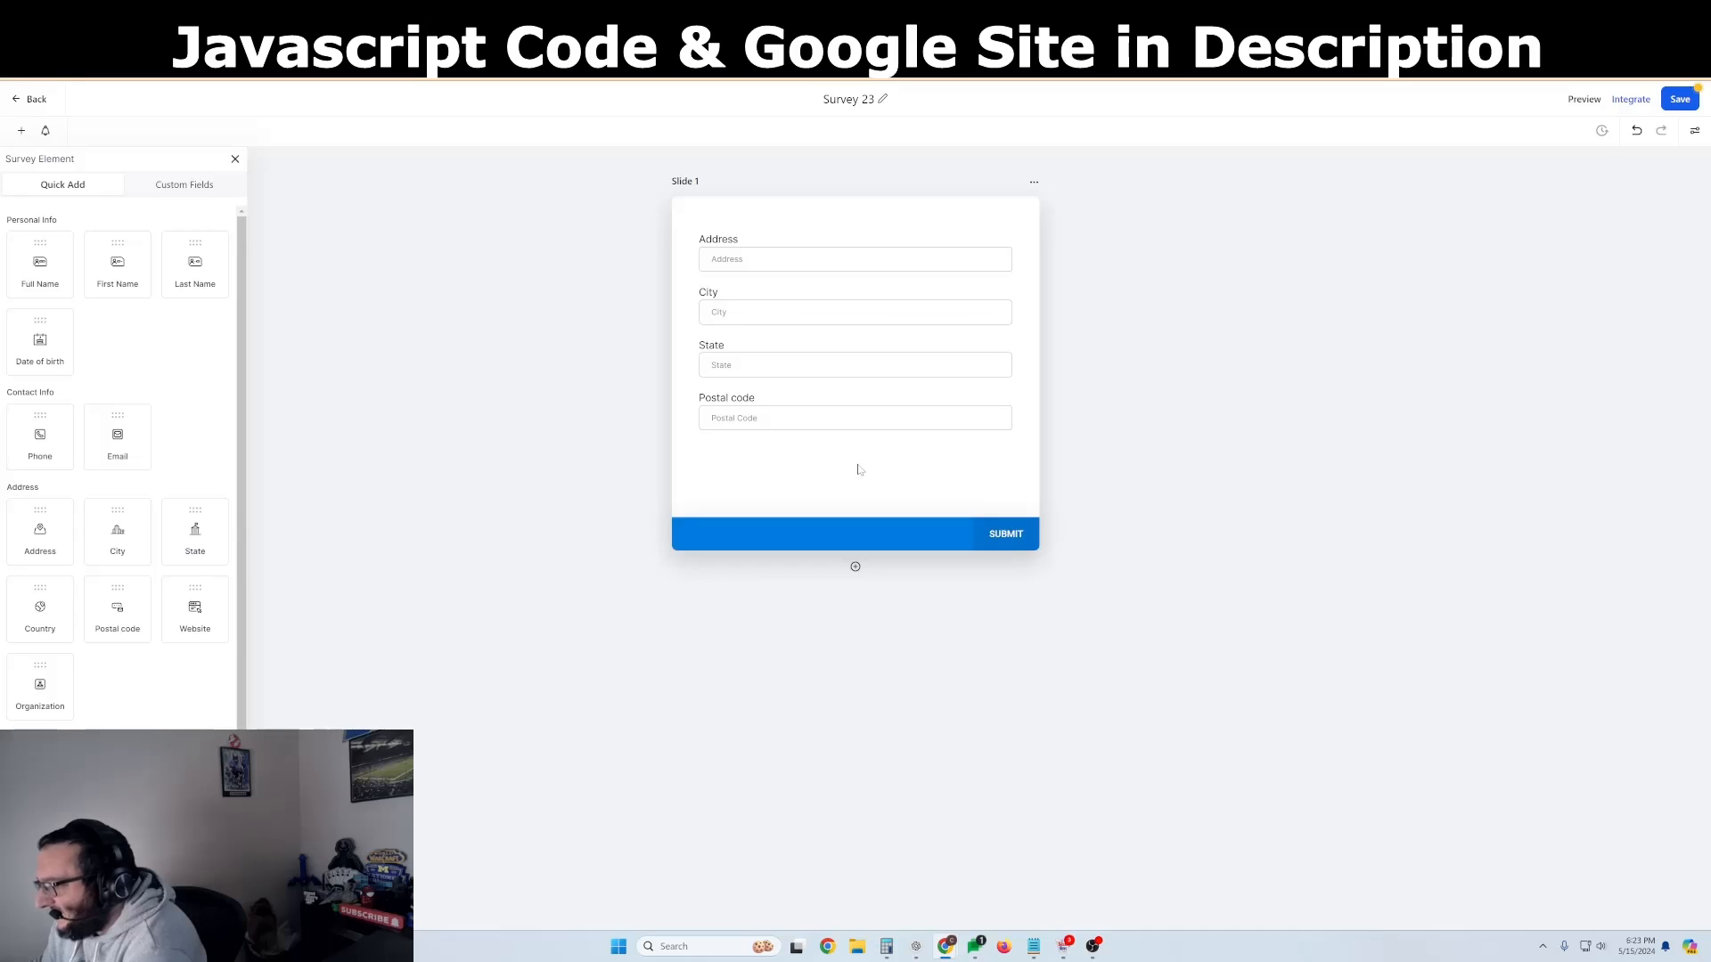
click(1677, 98)
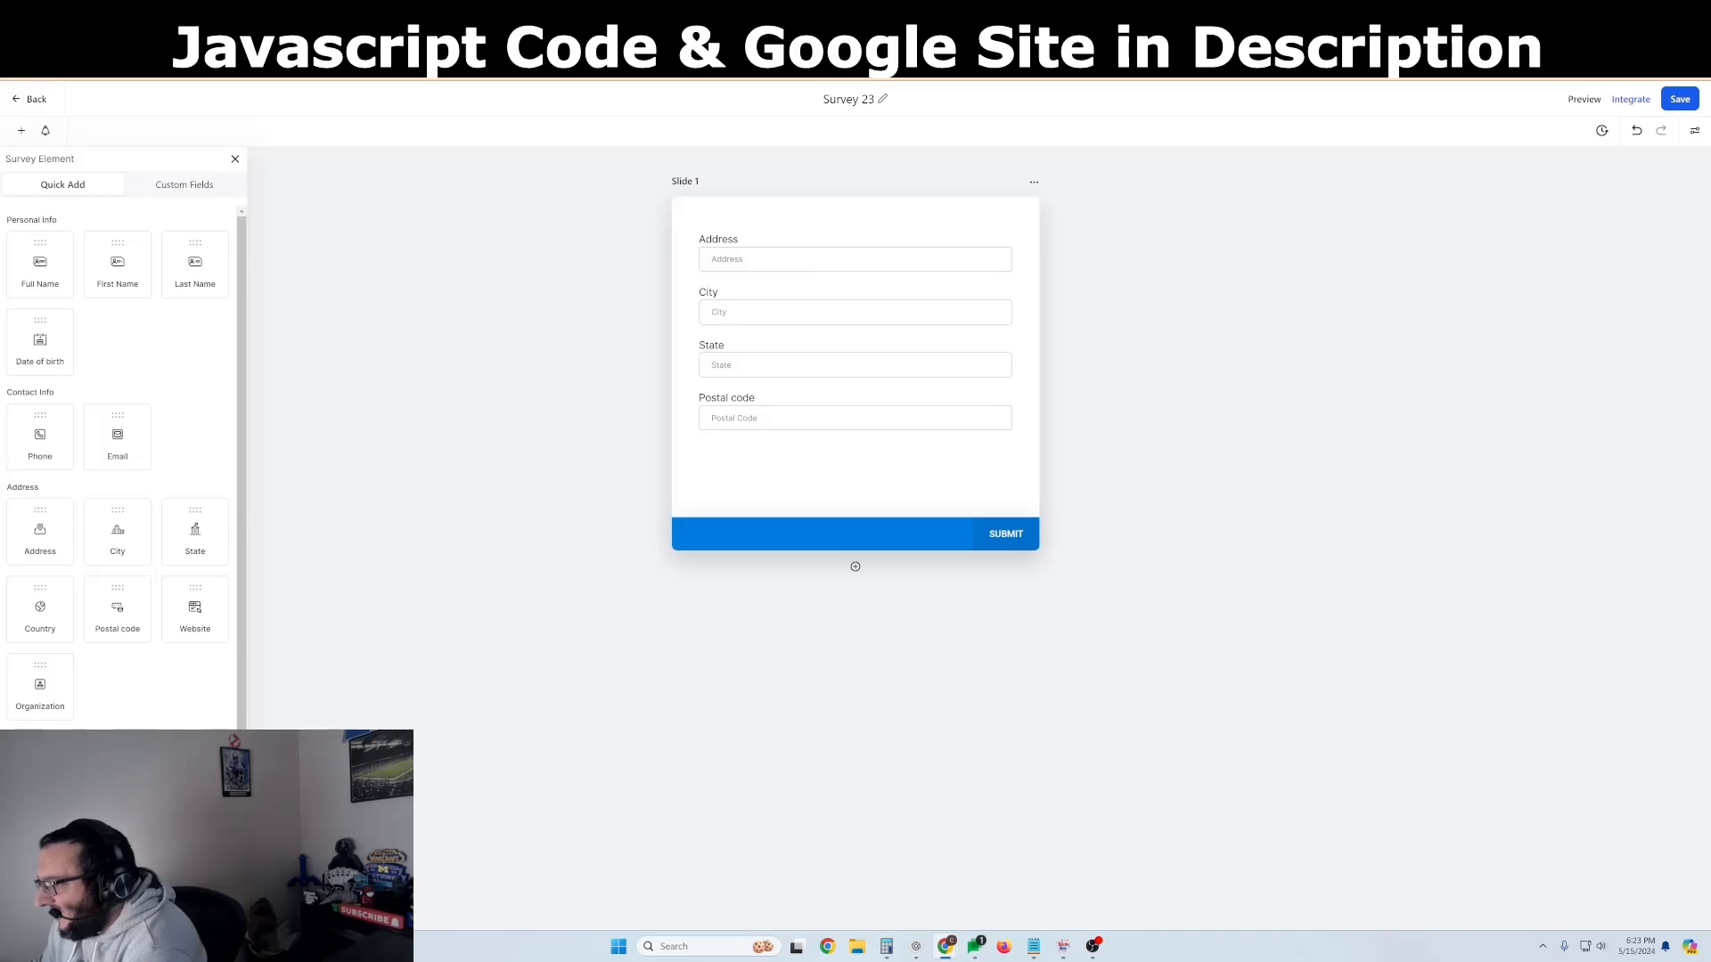
Step: Preview Survey 23 and enter test text such as '1', '23' and 'jflkjlkaj' into the fields
click(1583, 99)
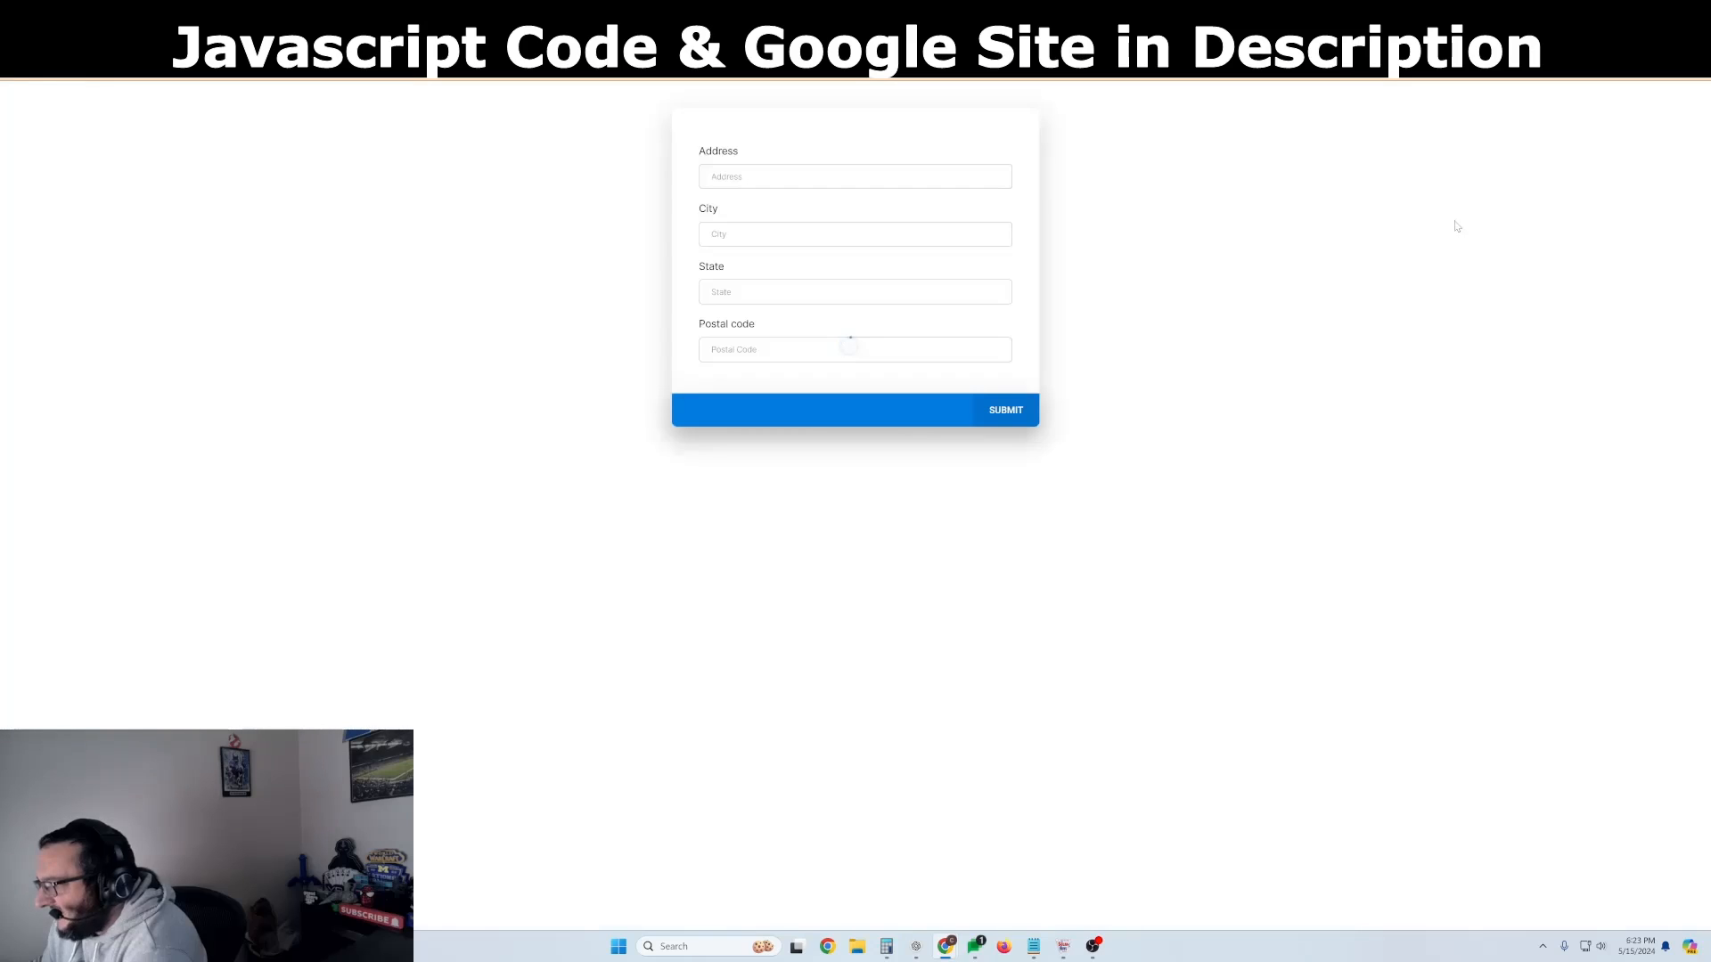
text(1)
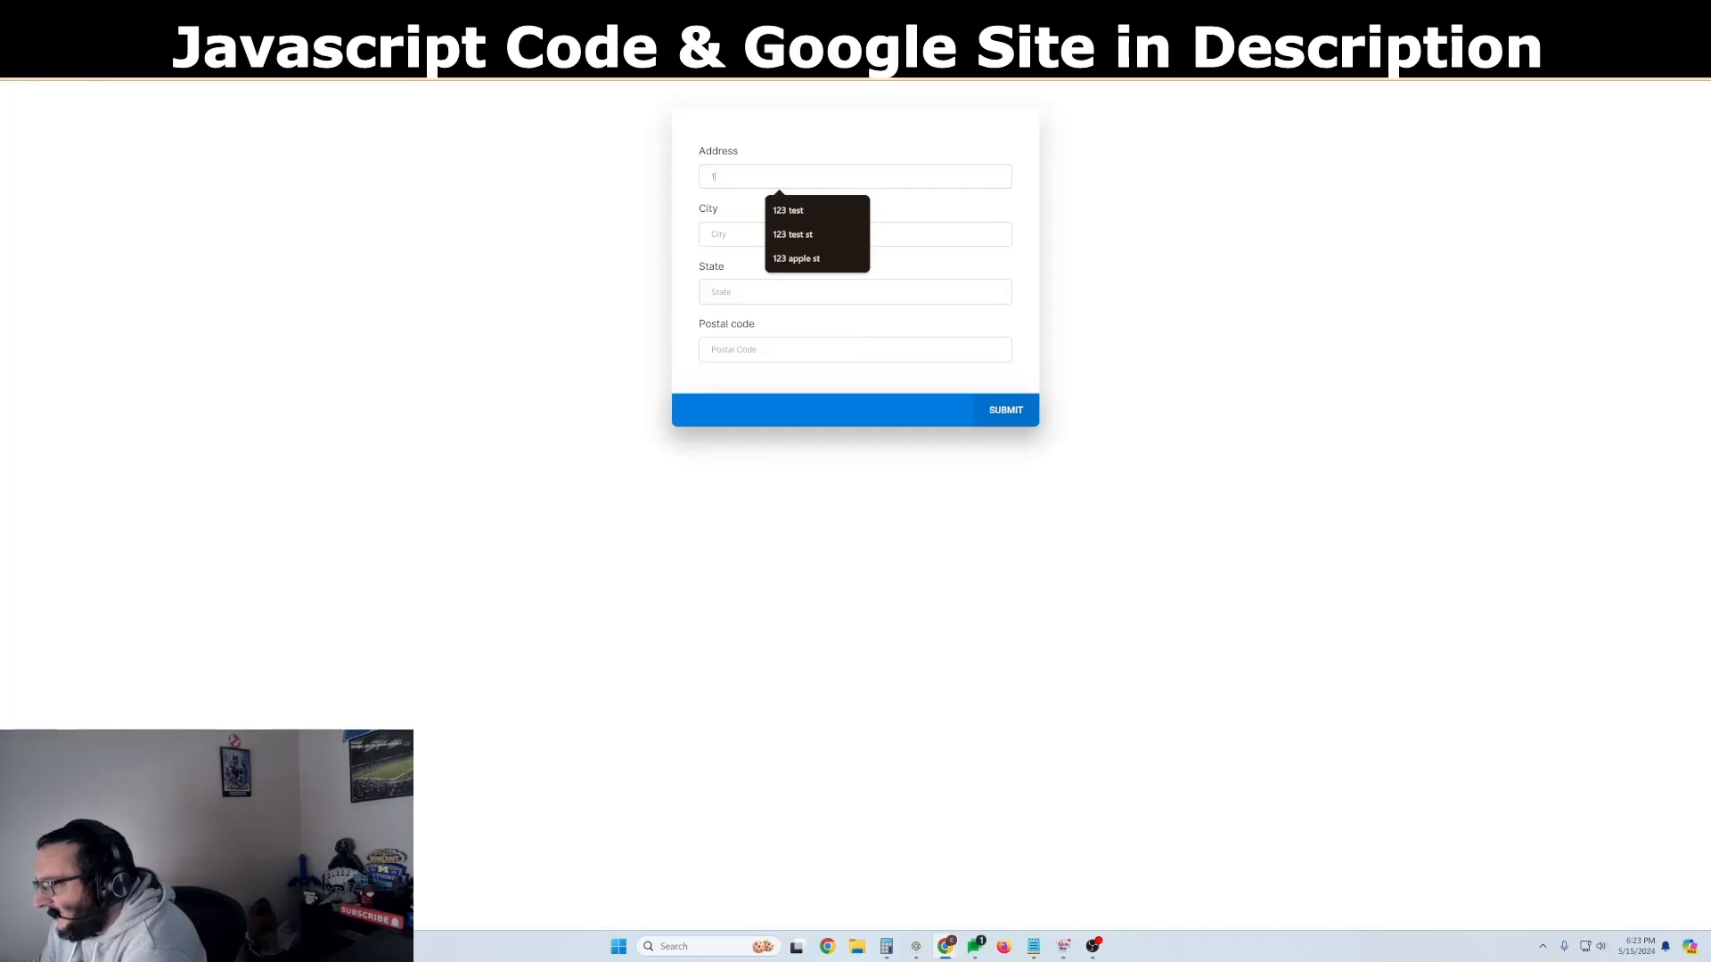
text(23 aJKL;)
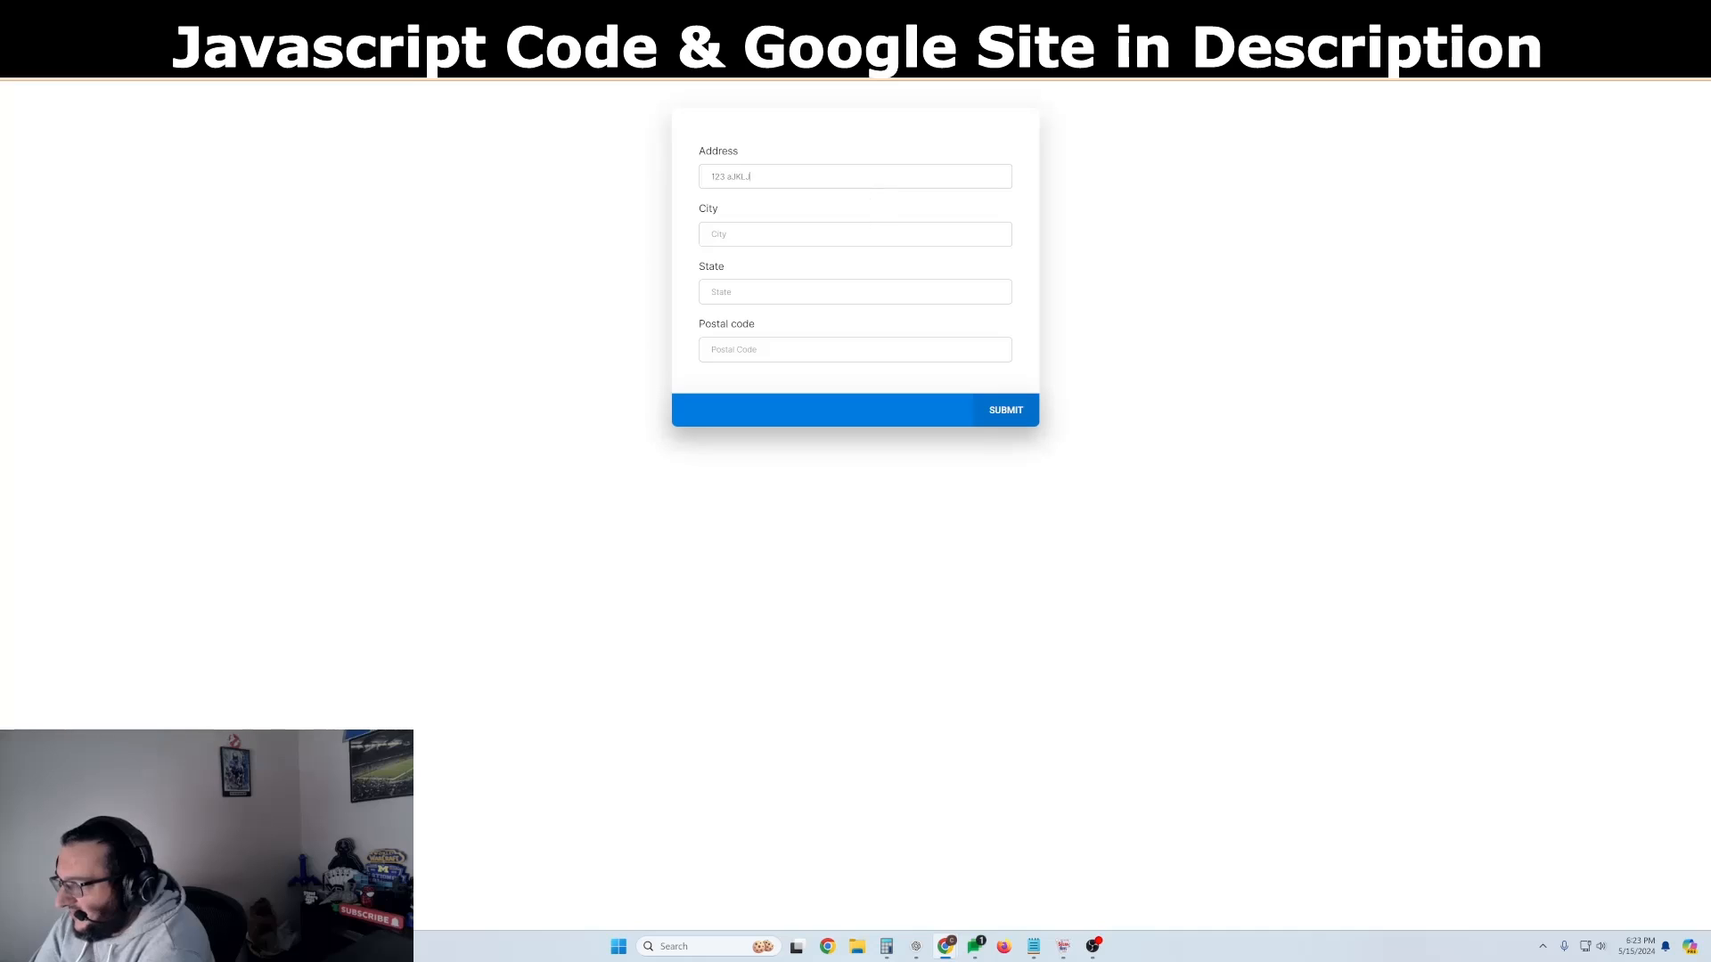
text(jflkjlkaj)
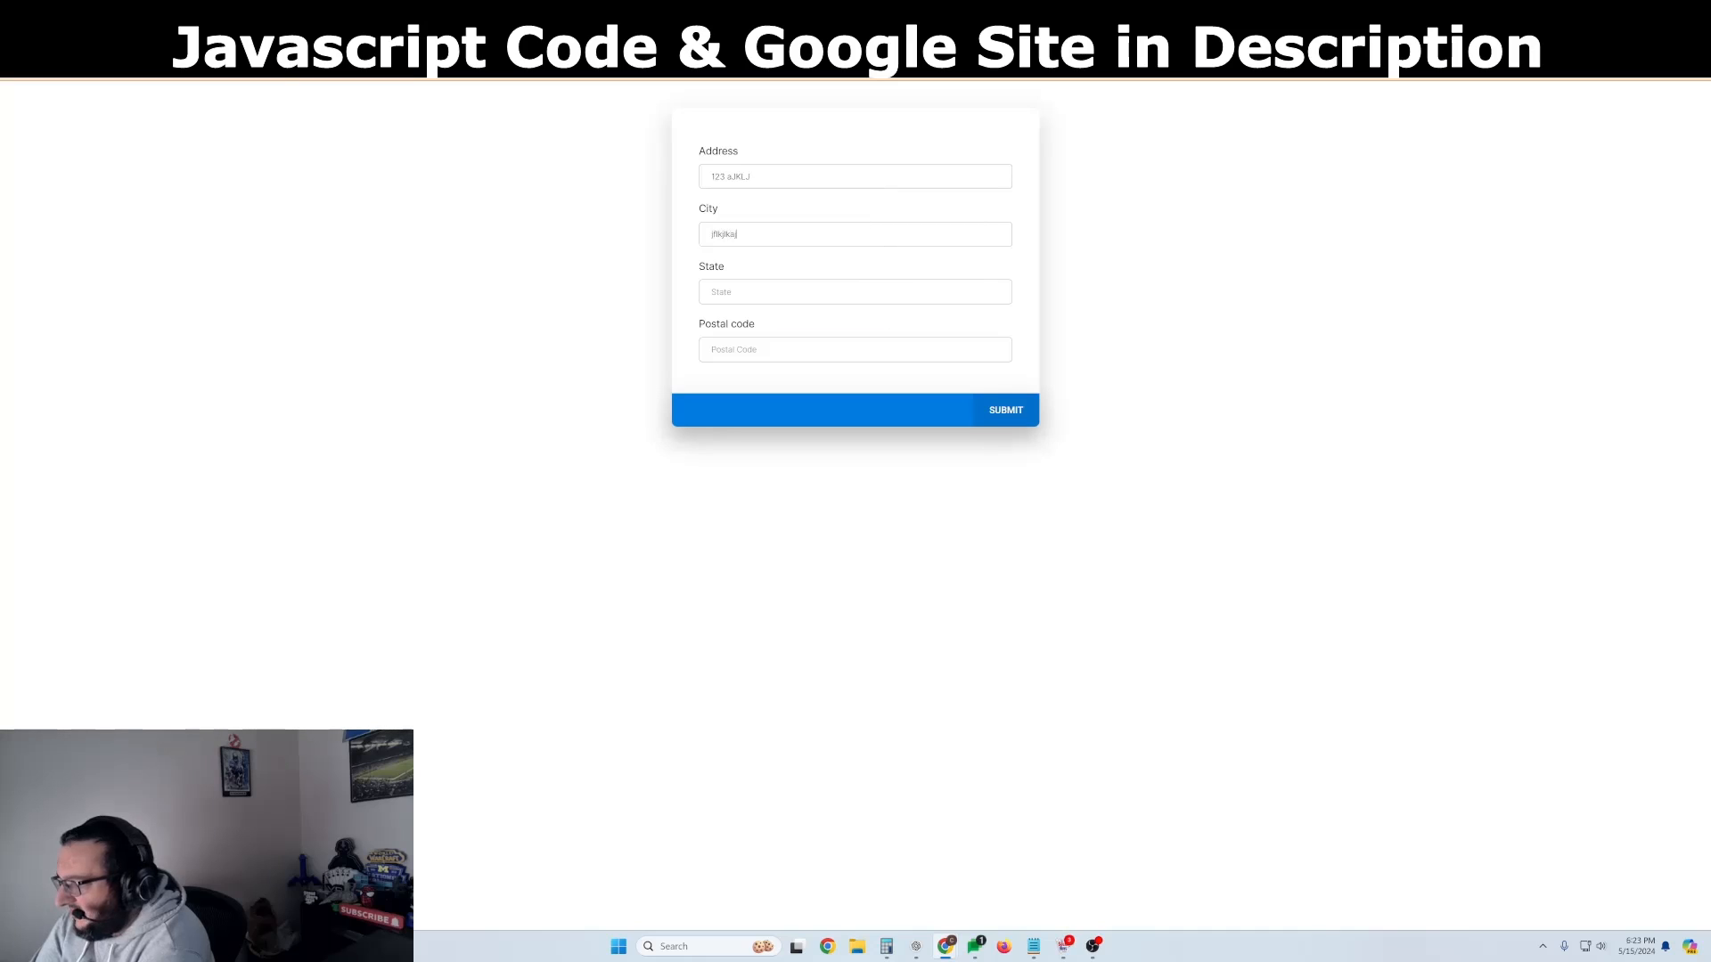
click(854, 349)
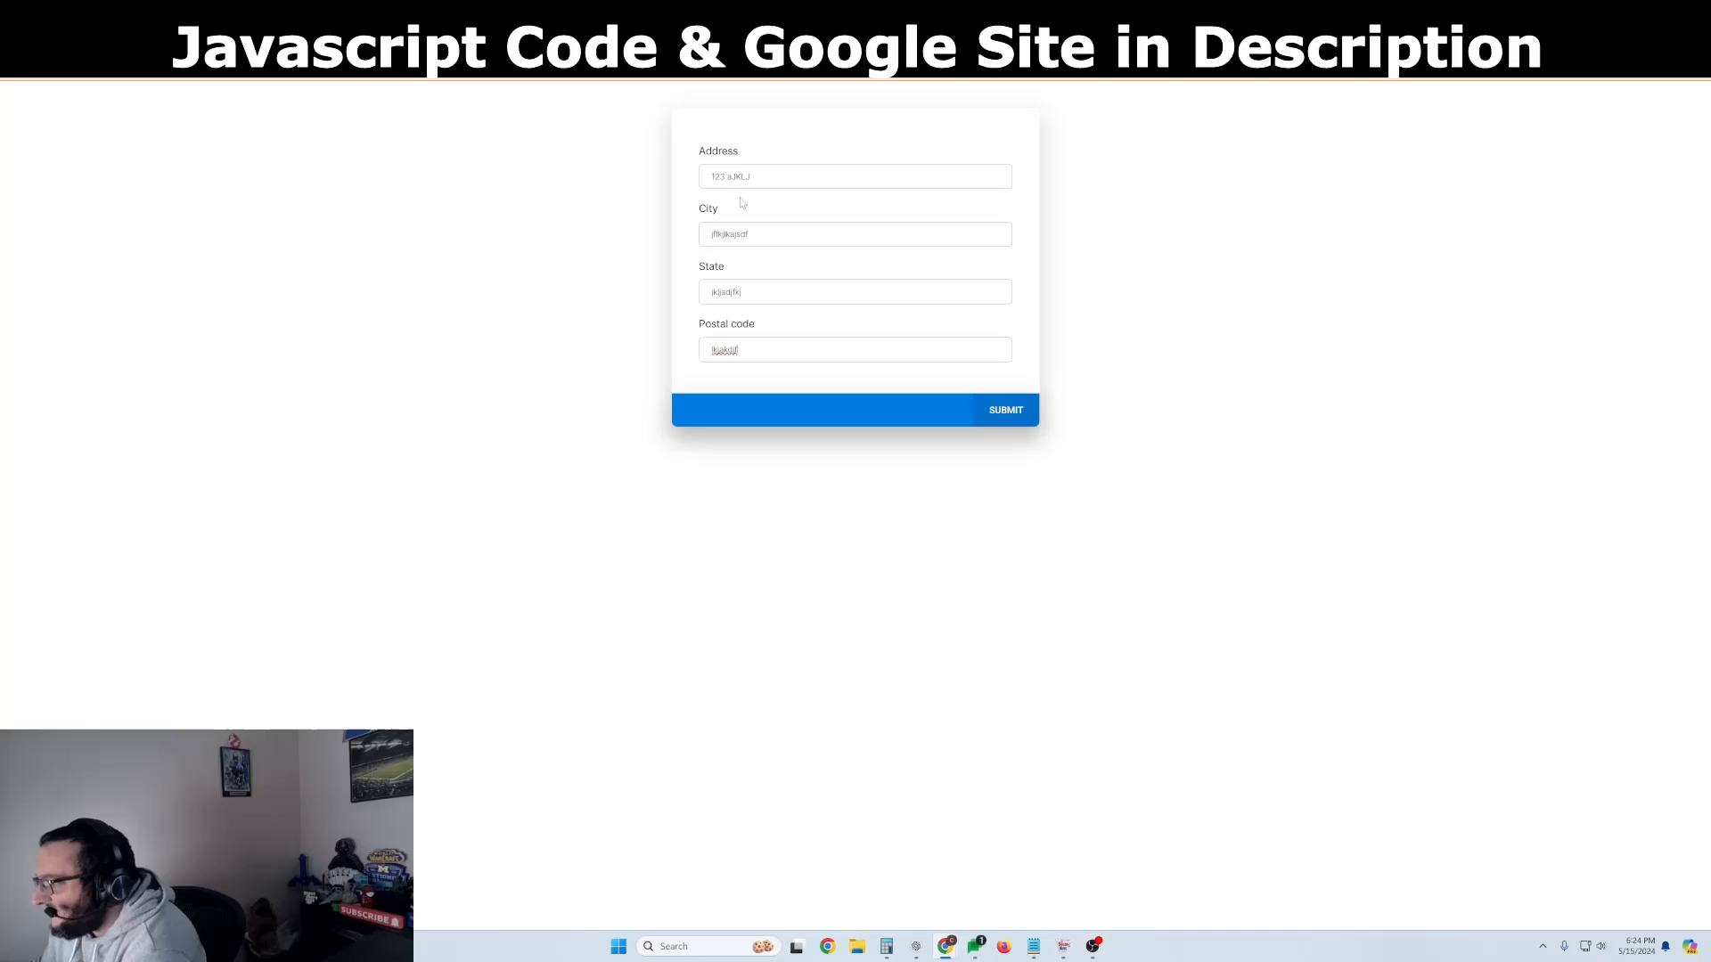
mouse_move(1088, 78)
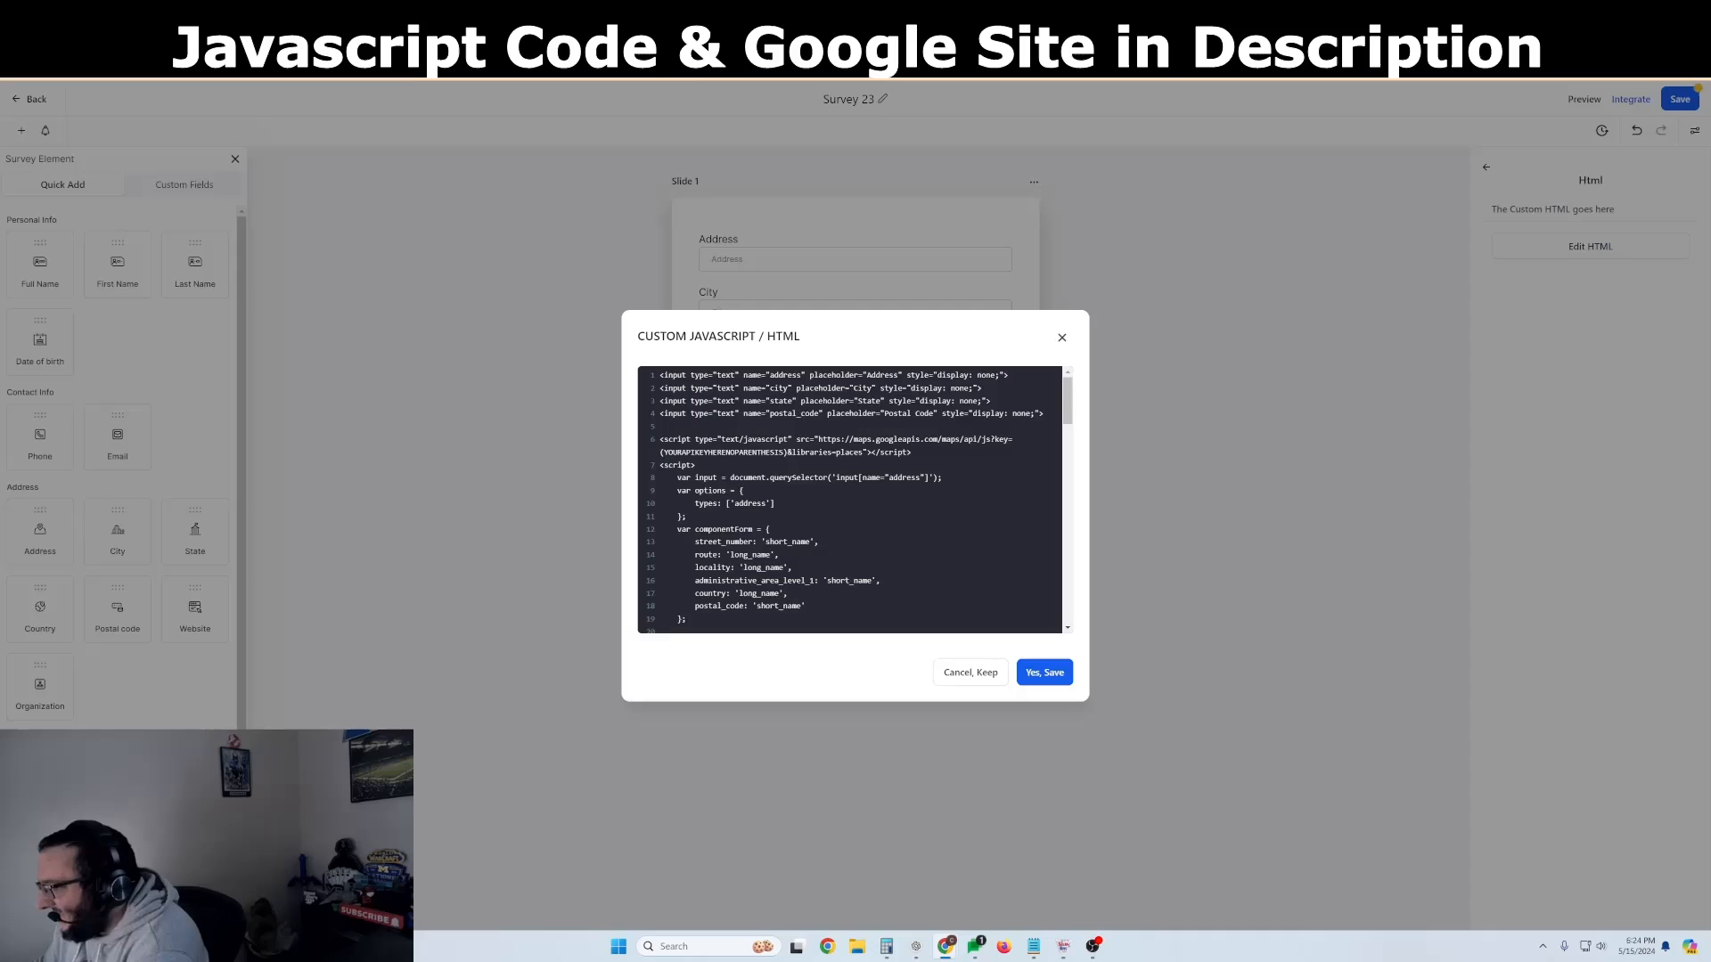
mouse_move(589, 295)
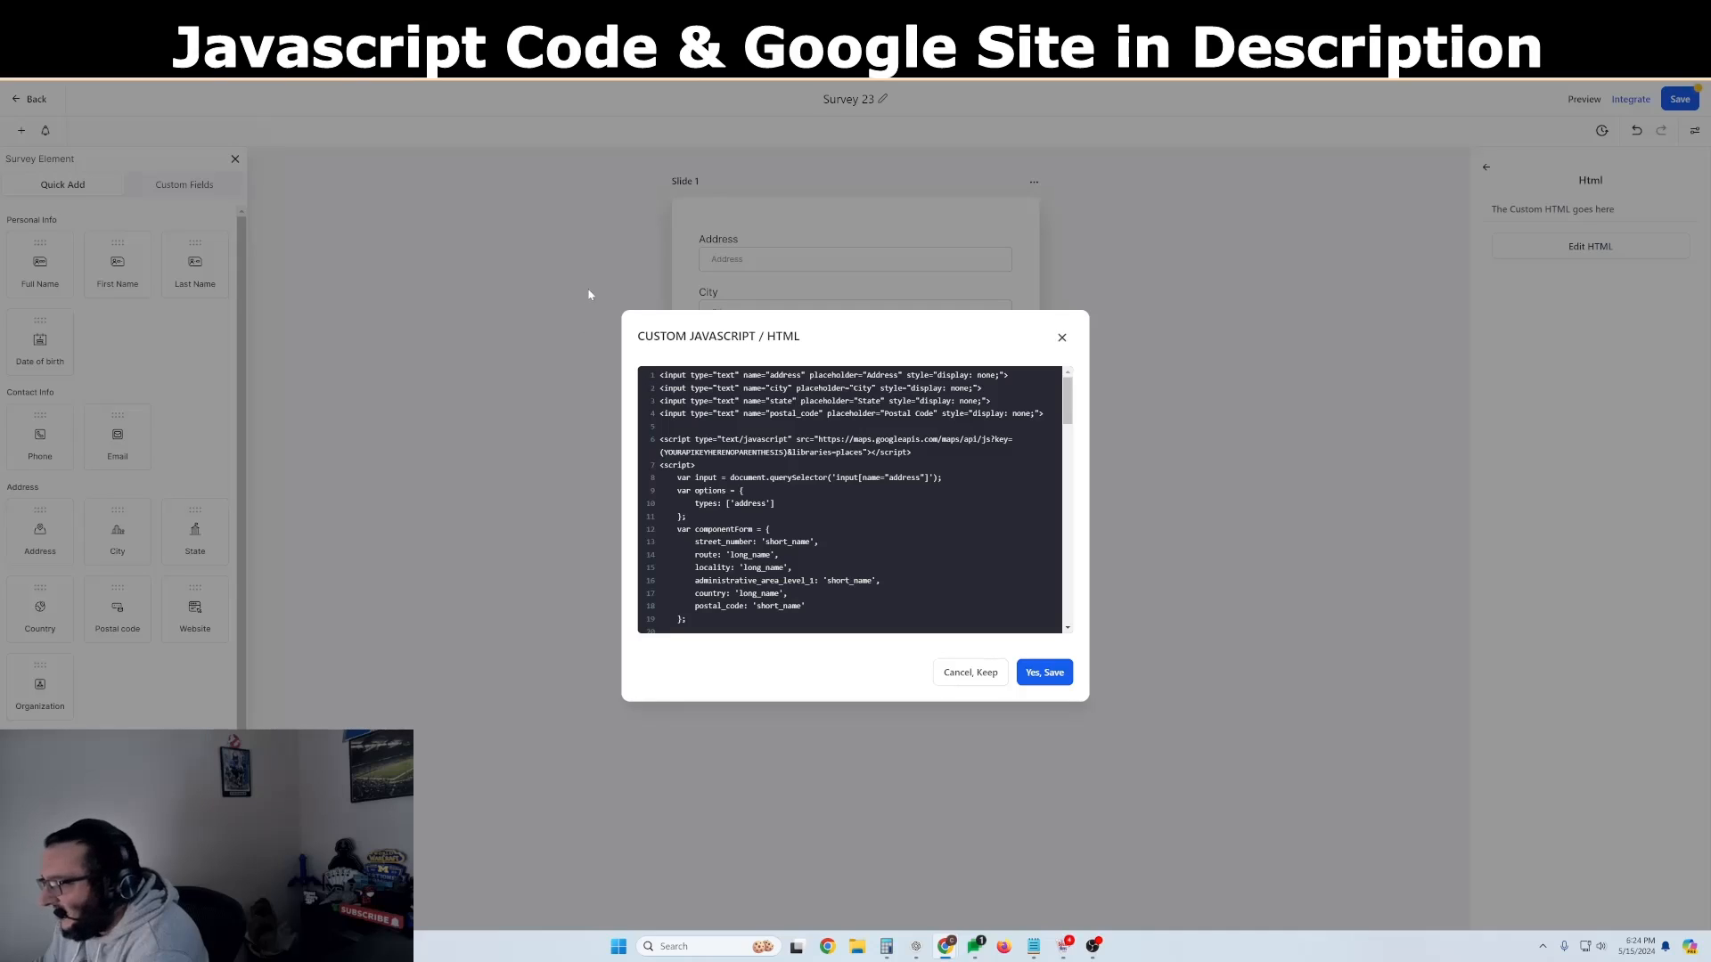
mouse_move(1011, 744)
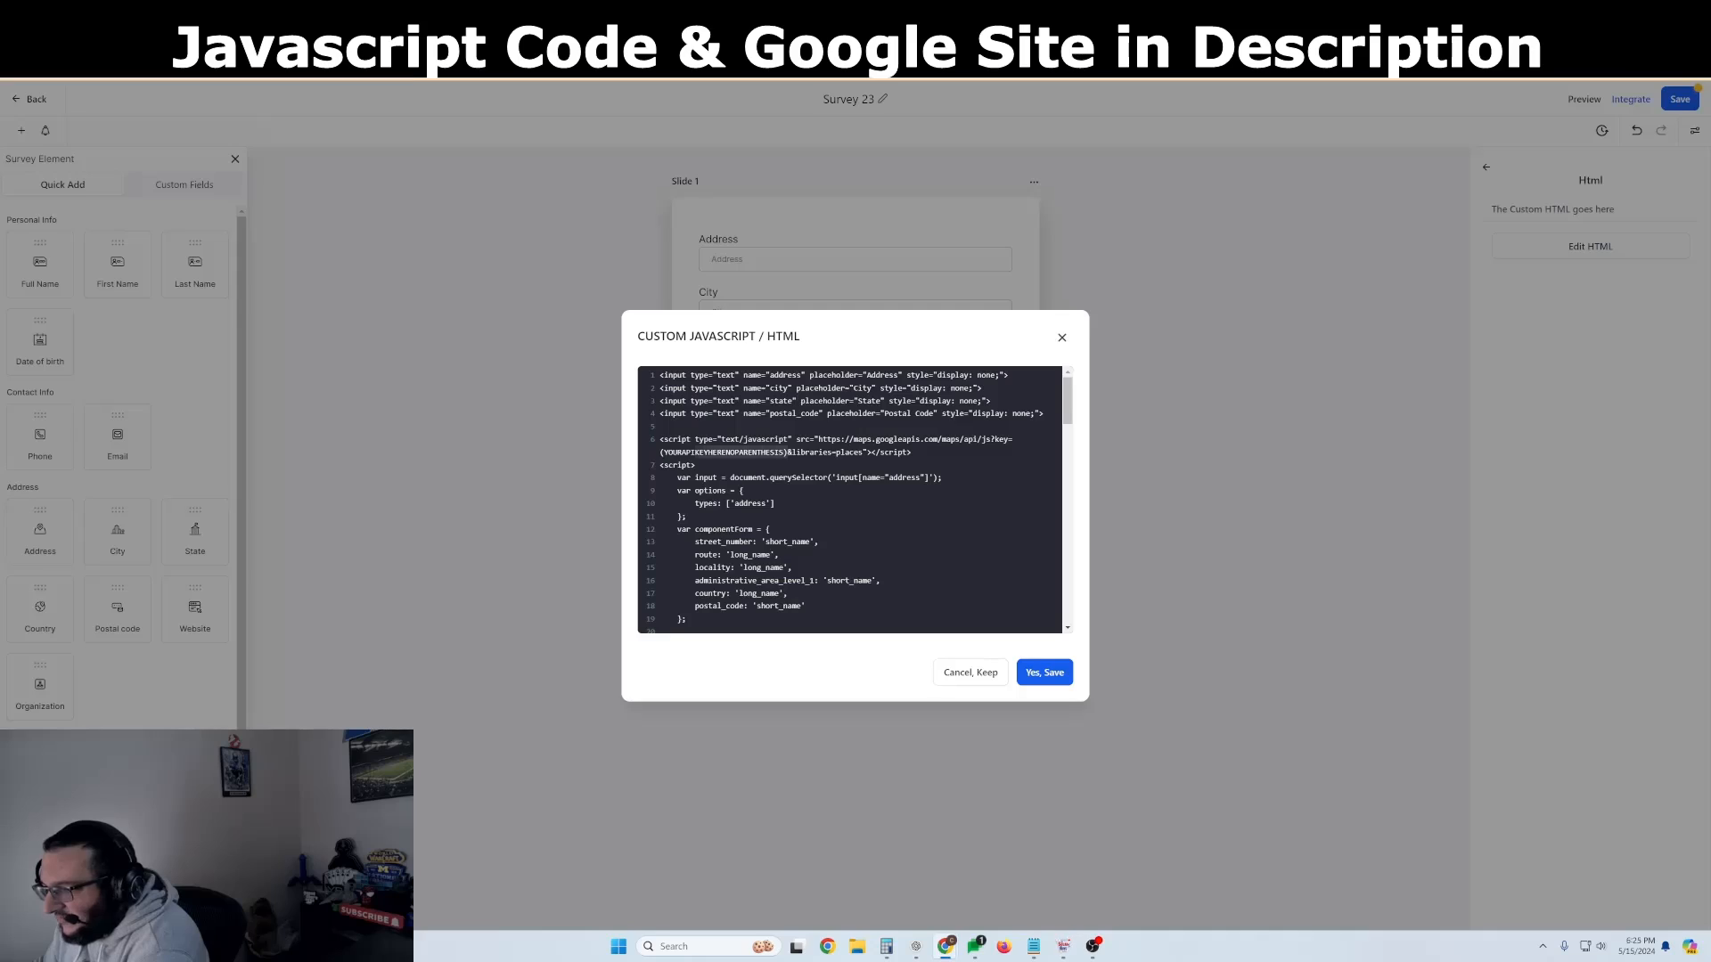
Step: Paste the API key over the script's placeholder and save the custom HTML block
right_click(786, 480)
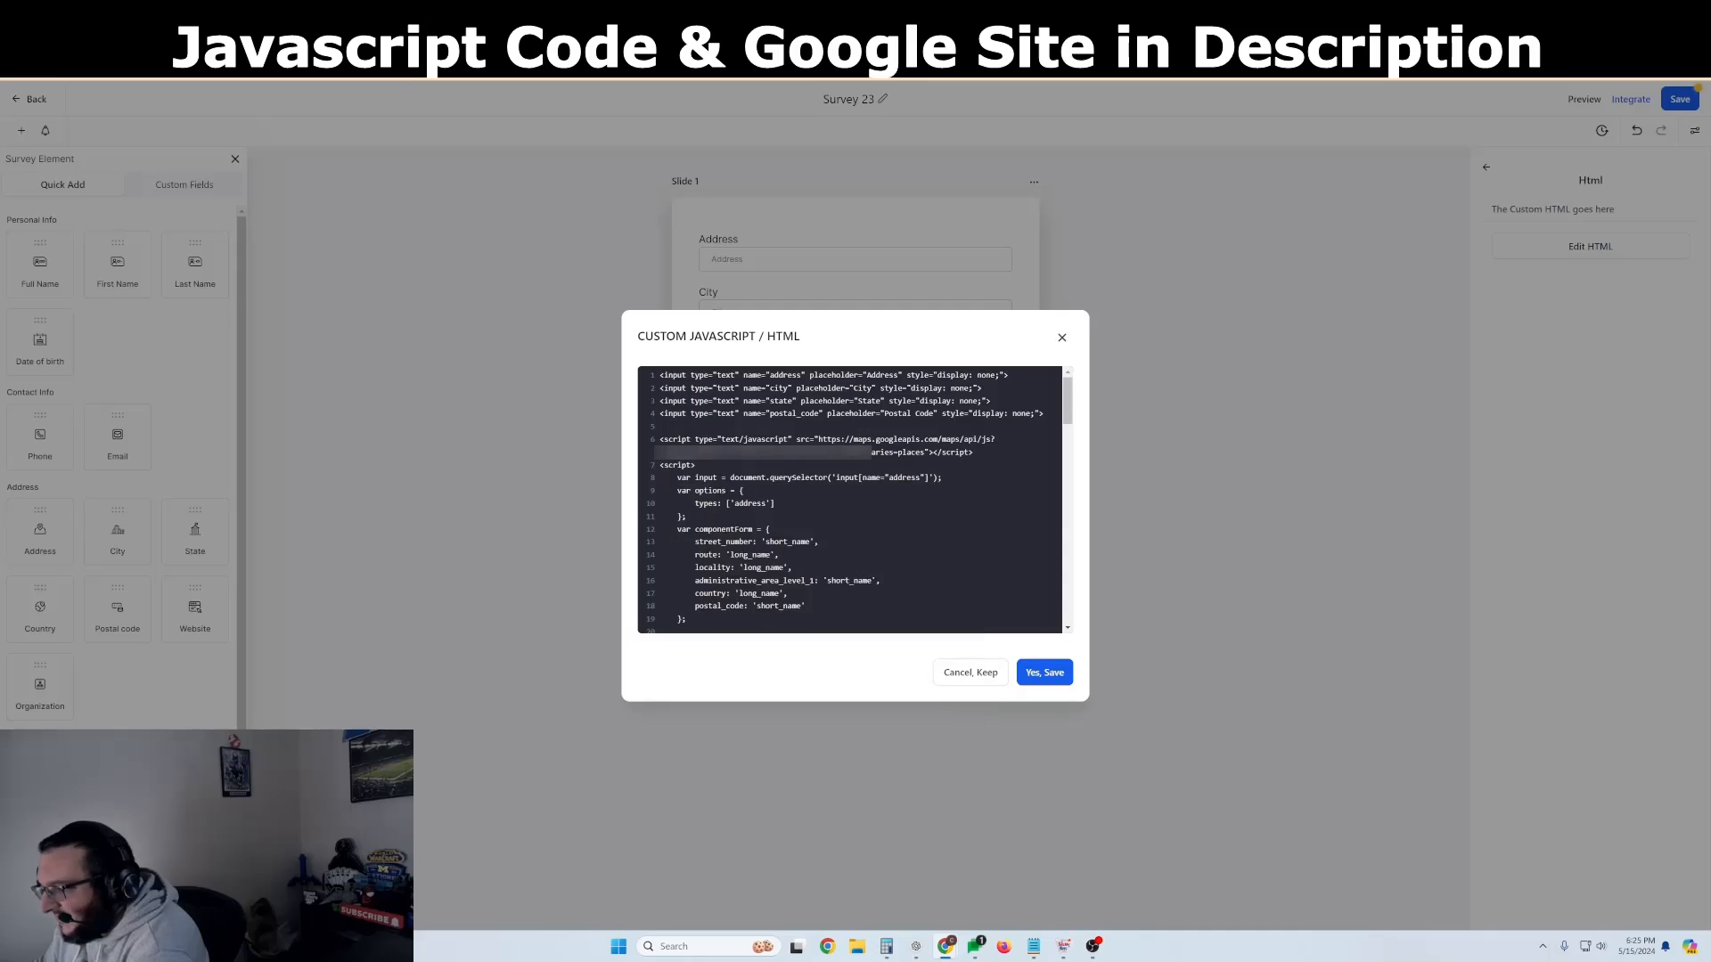
click(1042, 672)
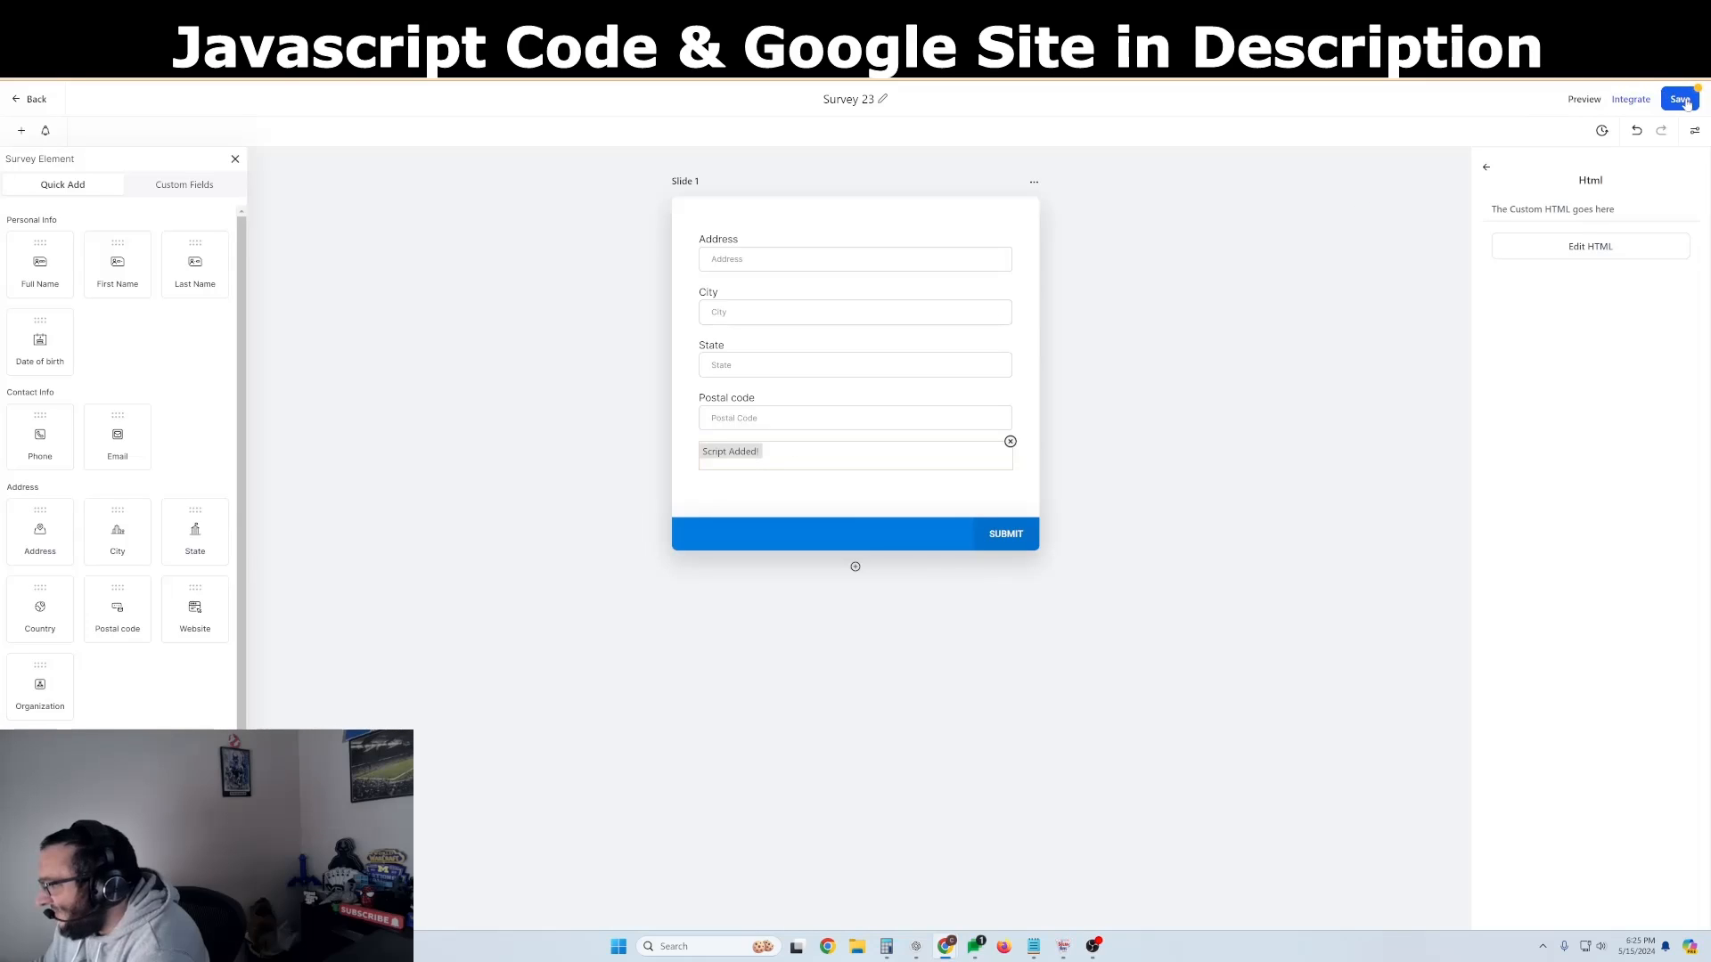
Step: Save past the third-party script warning and pick an autocompleted Mount Clemens address in preview
click(1677, 99)
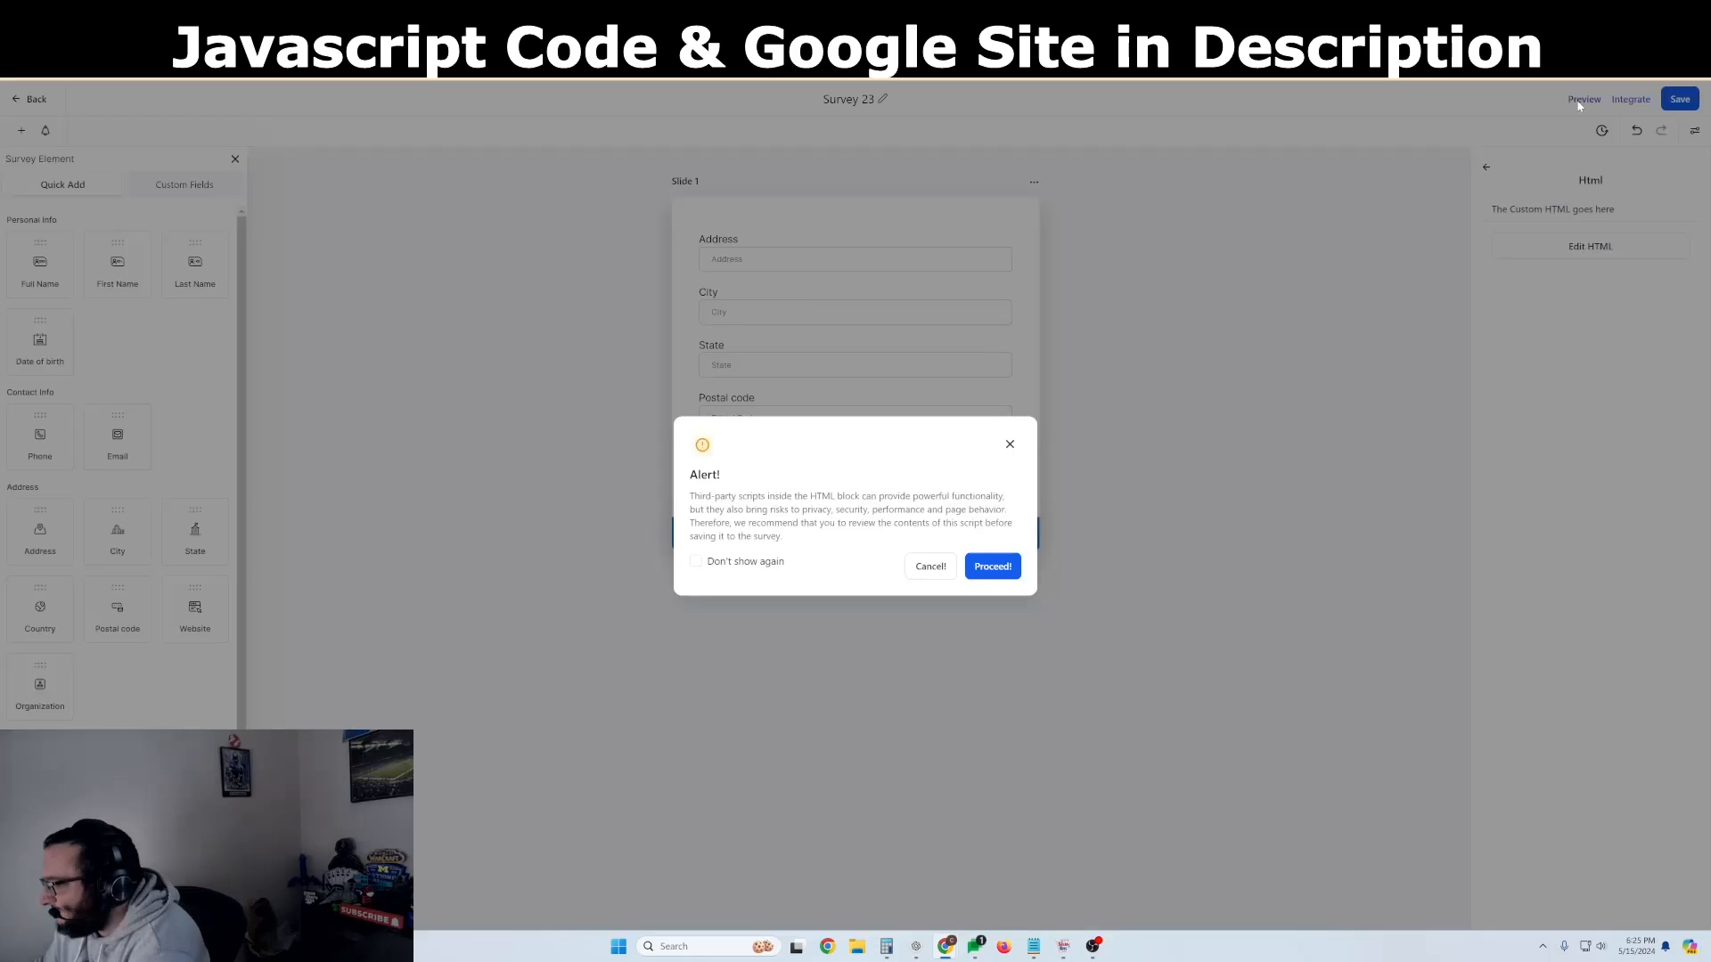
click(990, 567)
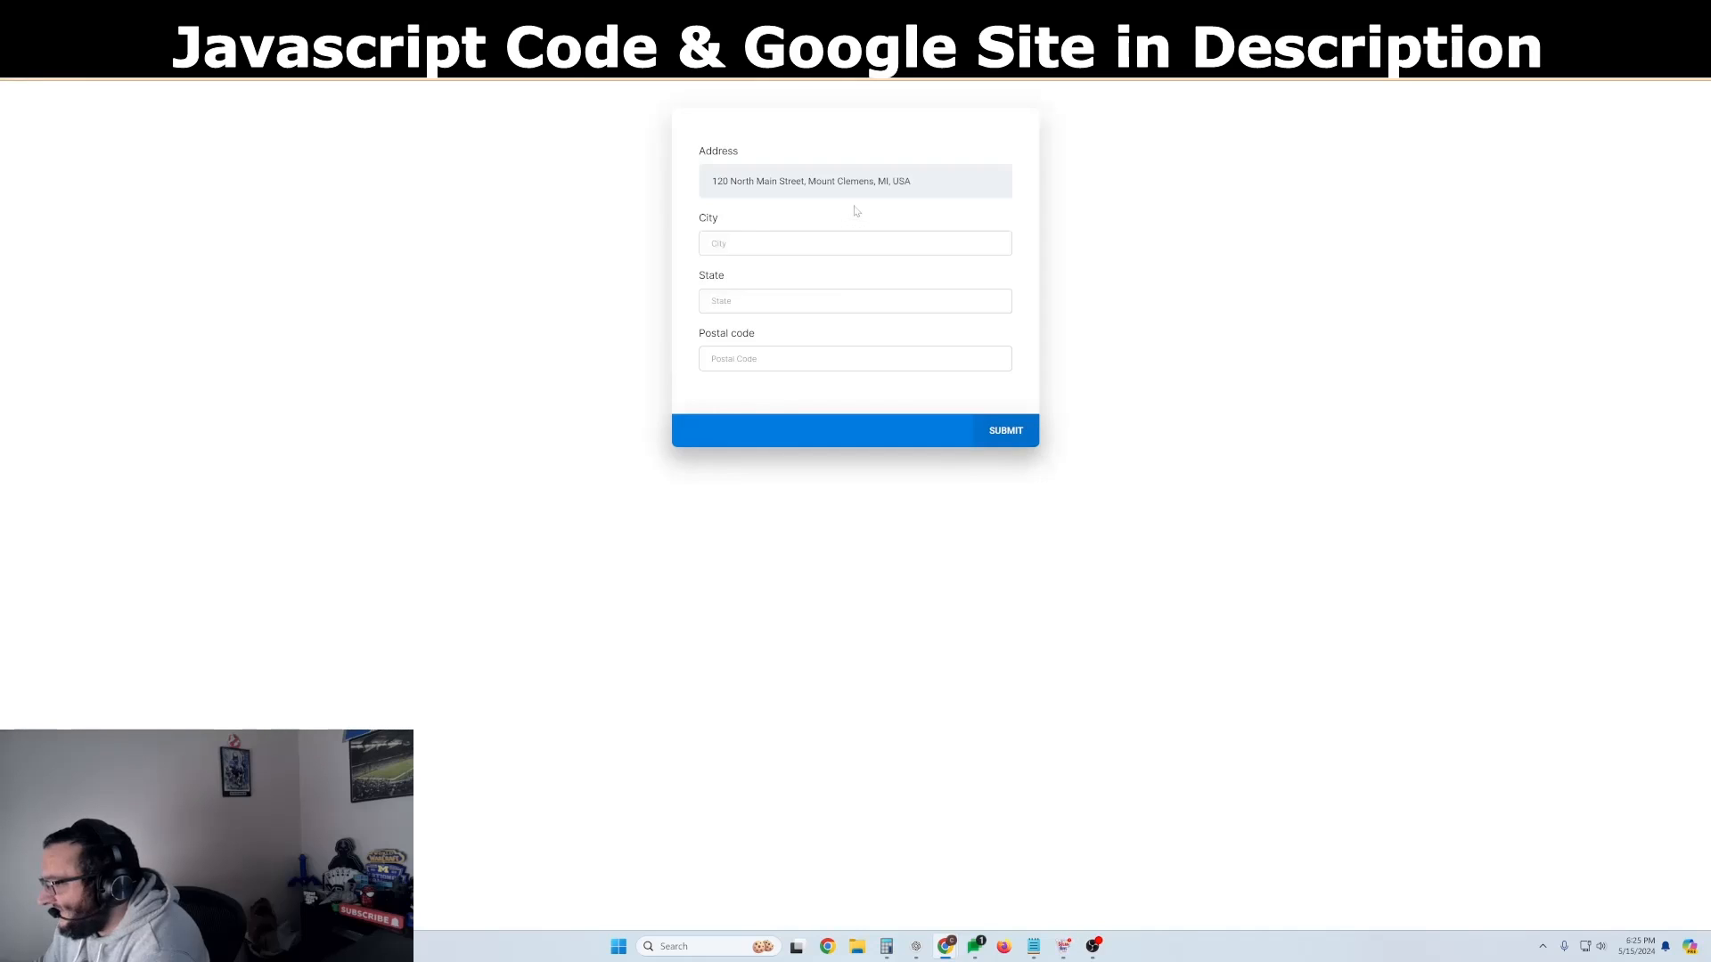
click(811, 181)
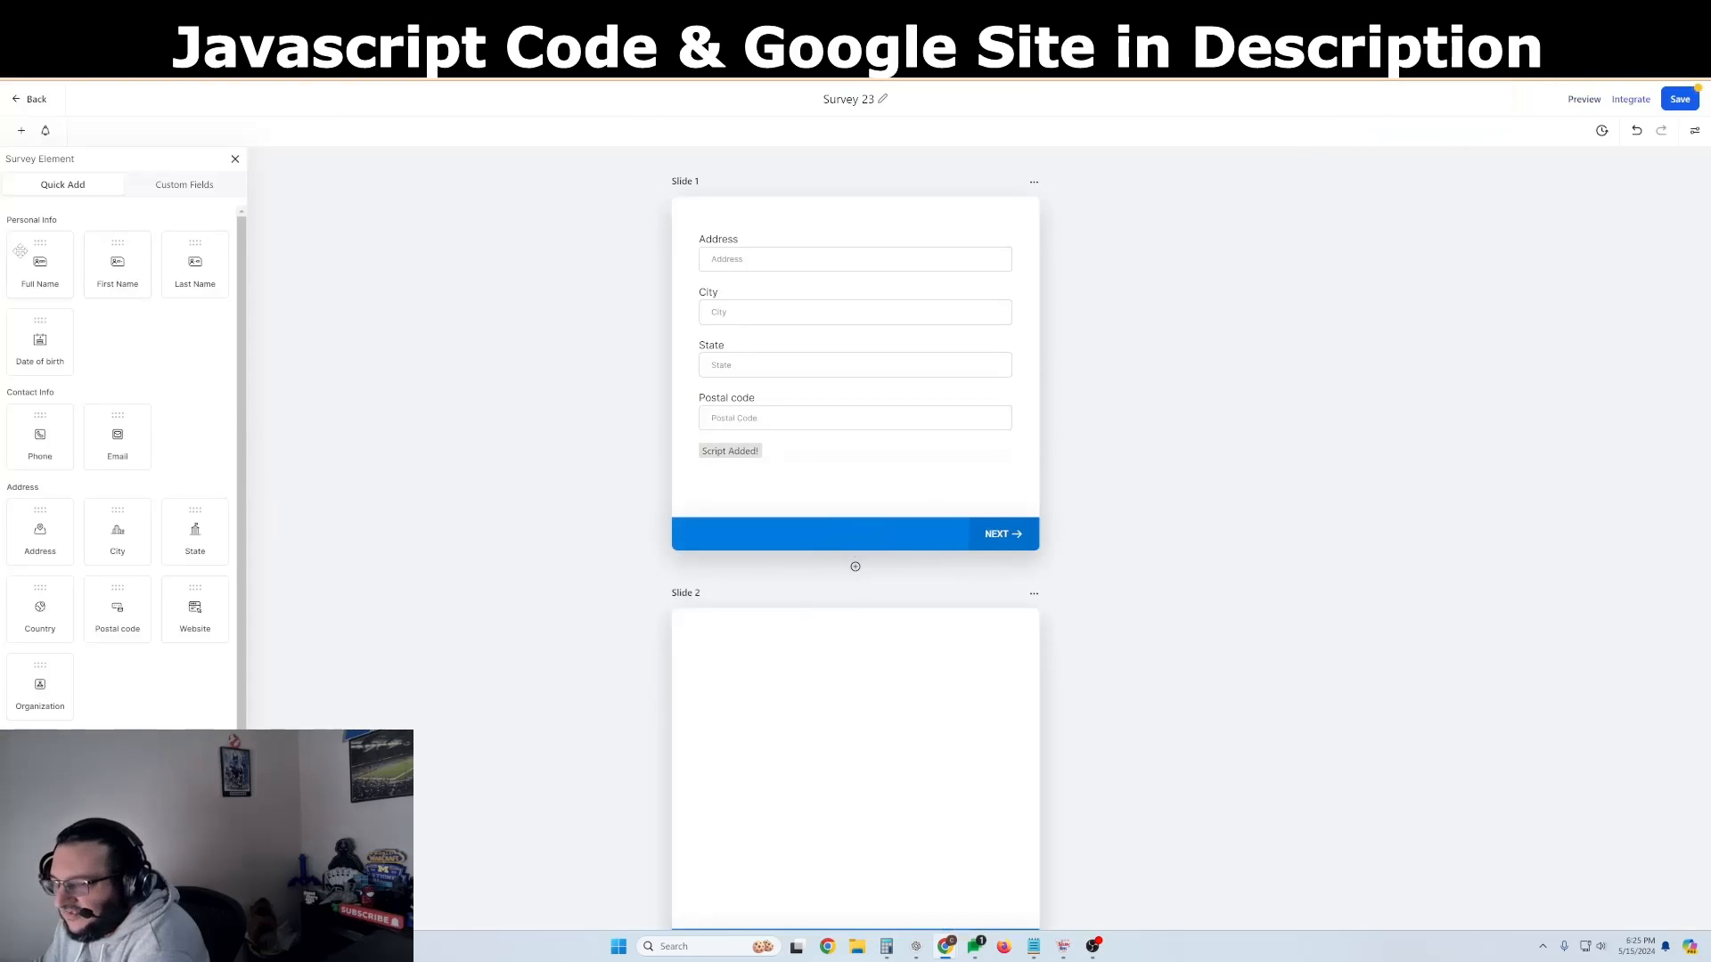
Step: Add slide 2 with a Full Name field, then save past the script warnings
click(39, 263)
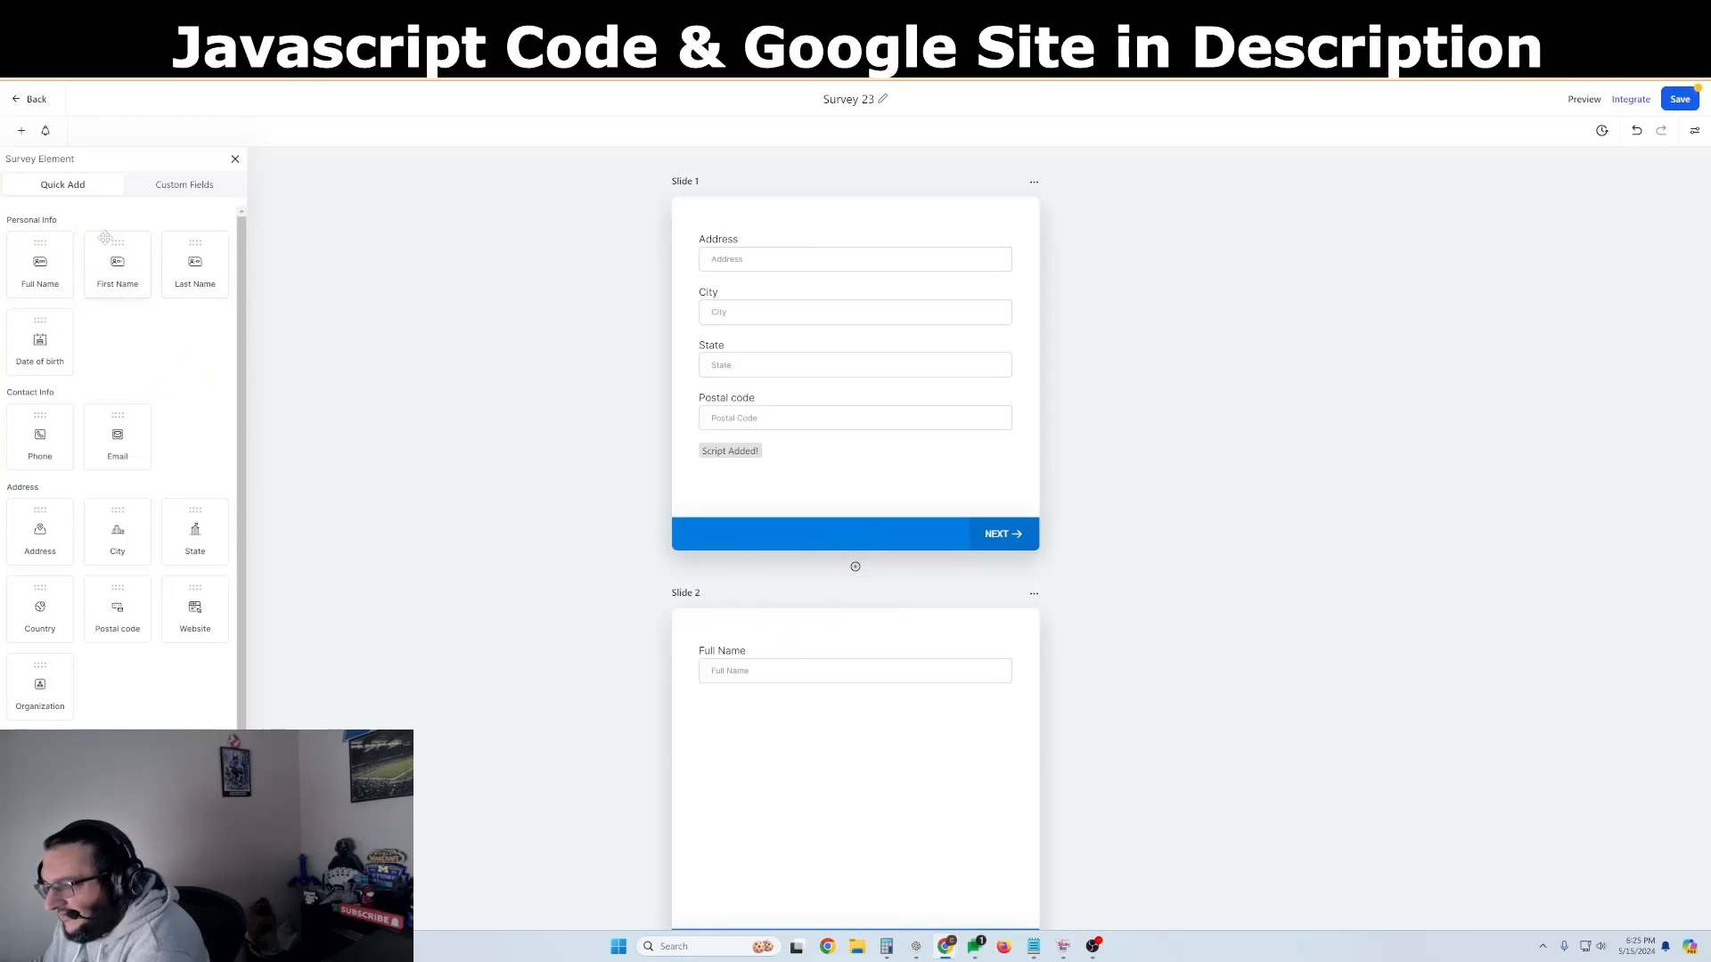
drag(39, 436, 710, 775)
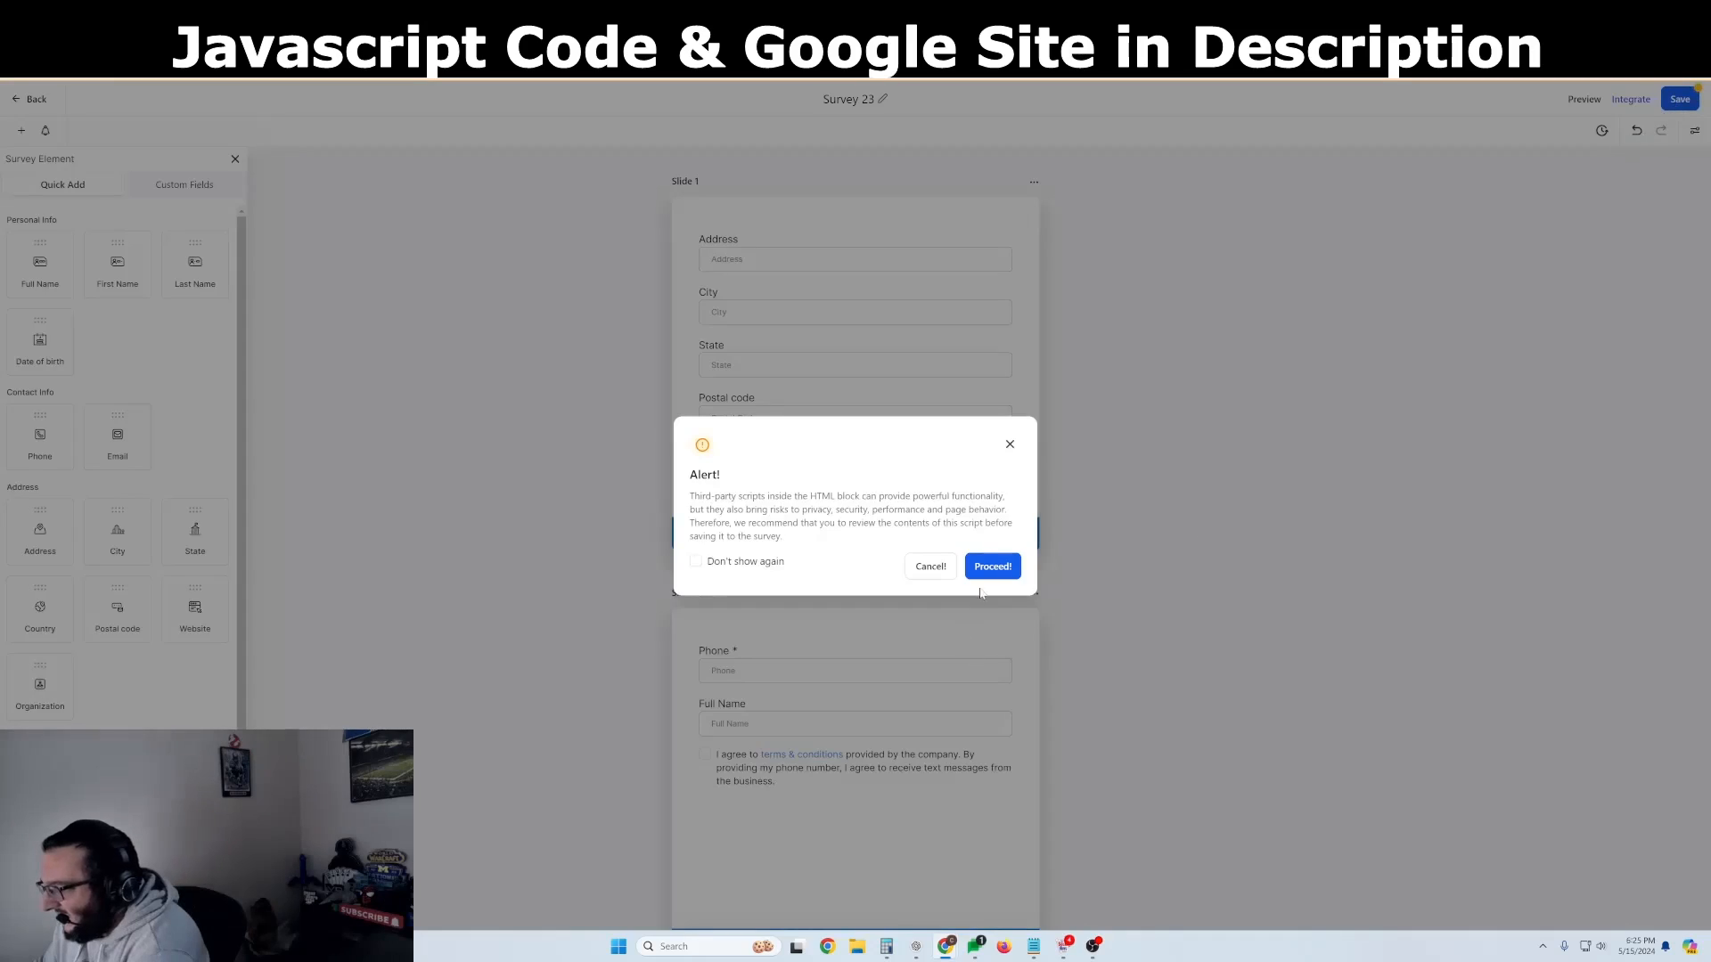
click(991, 565)
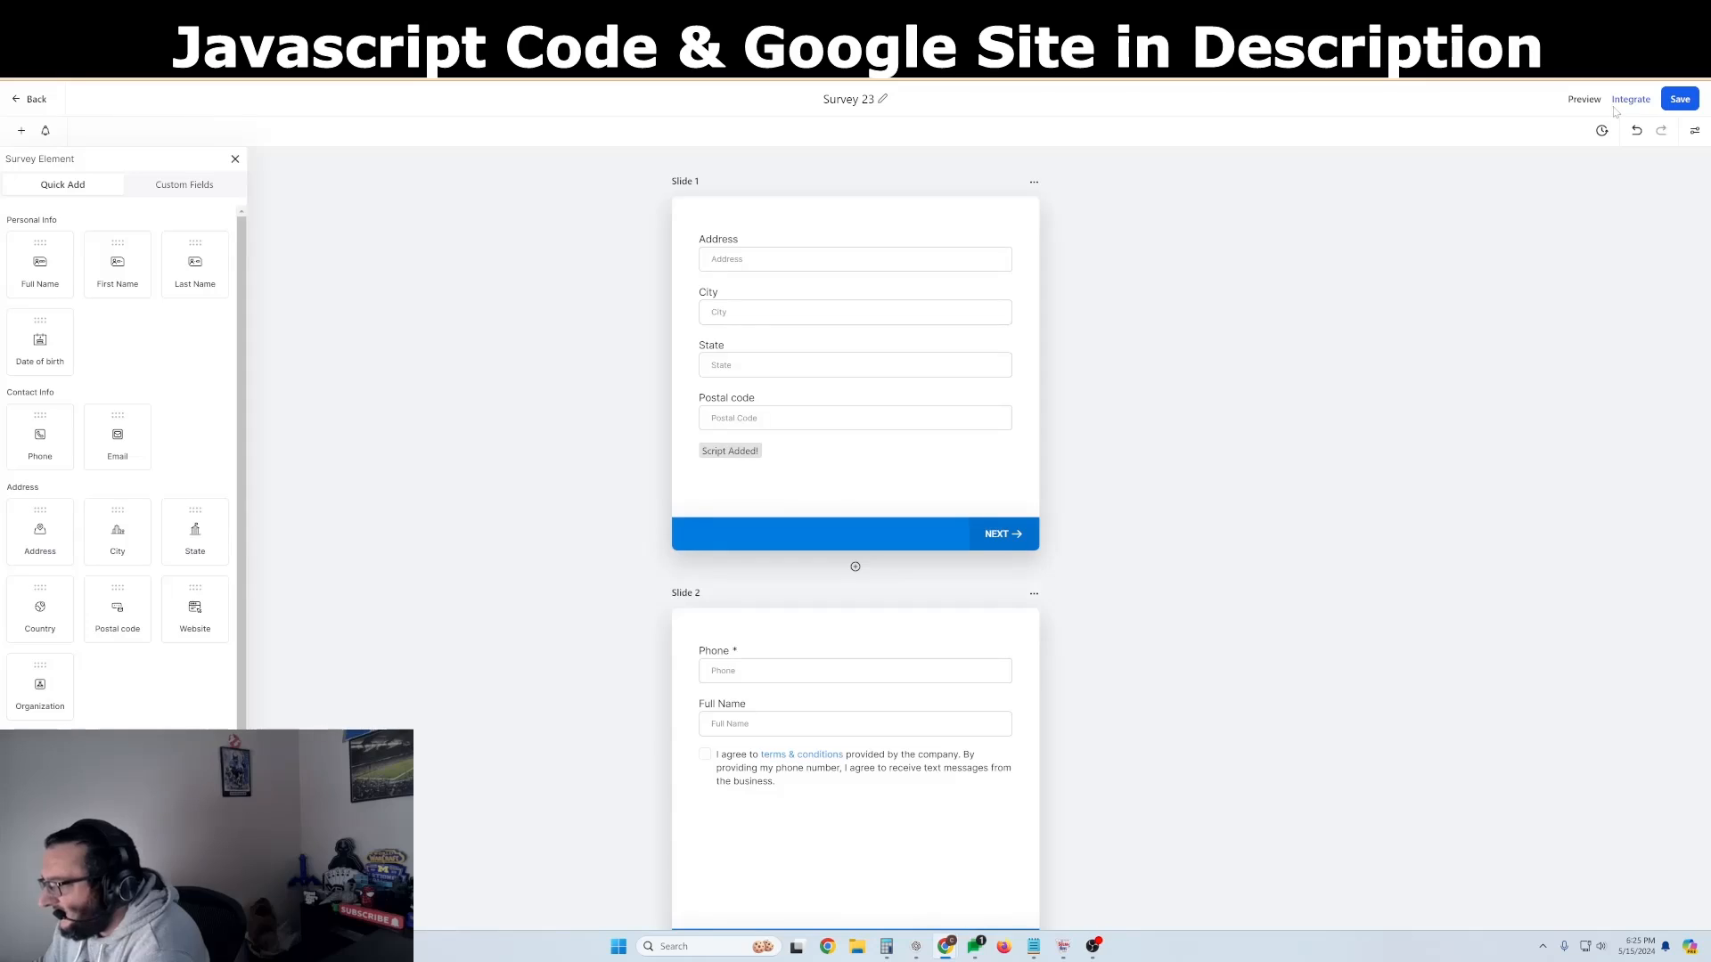
click(1629, 98)
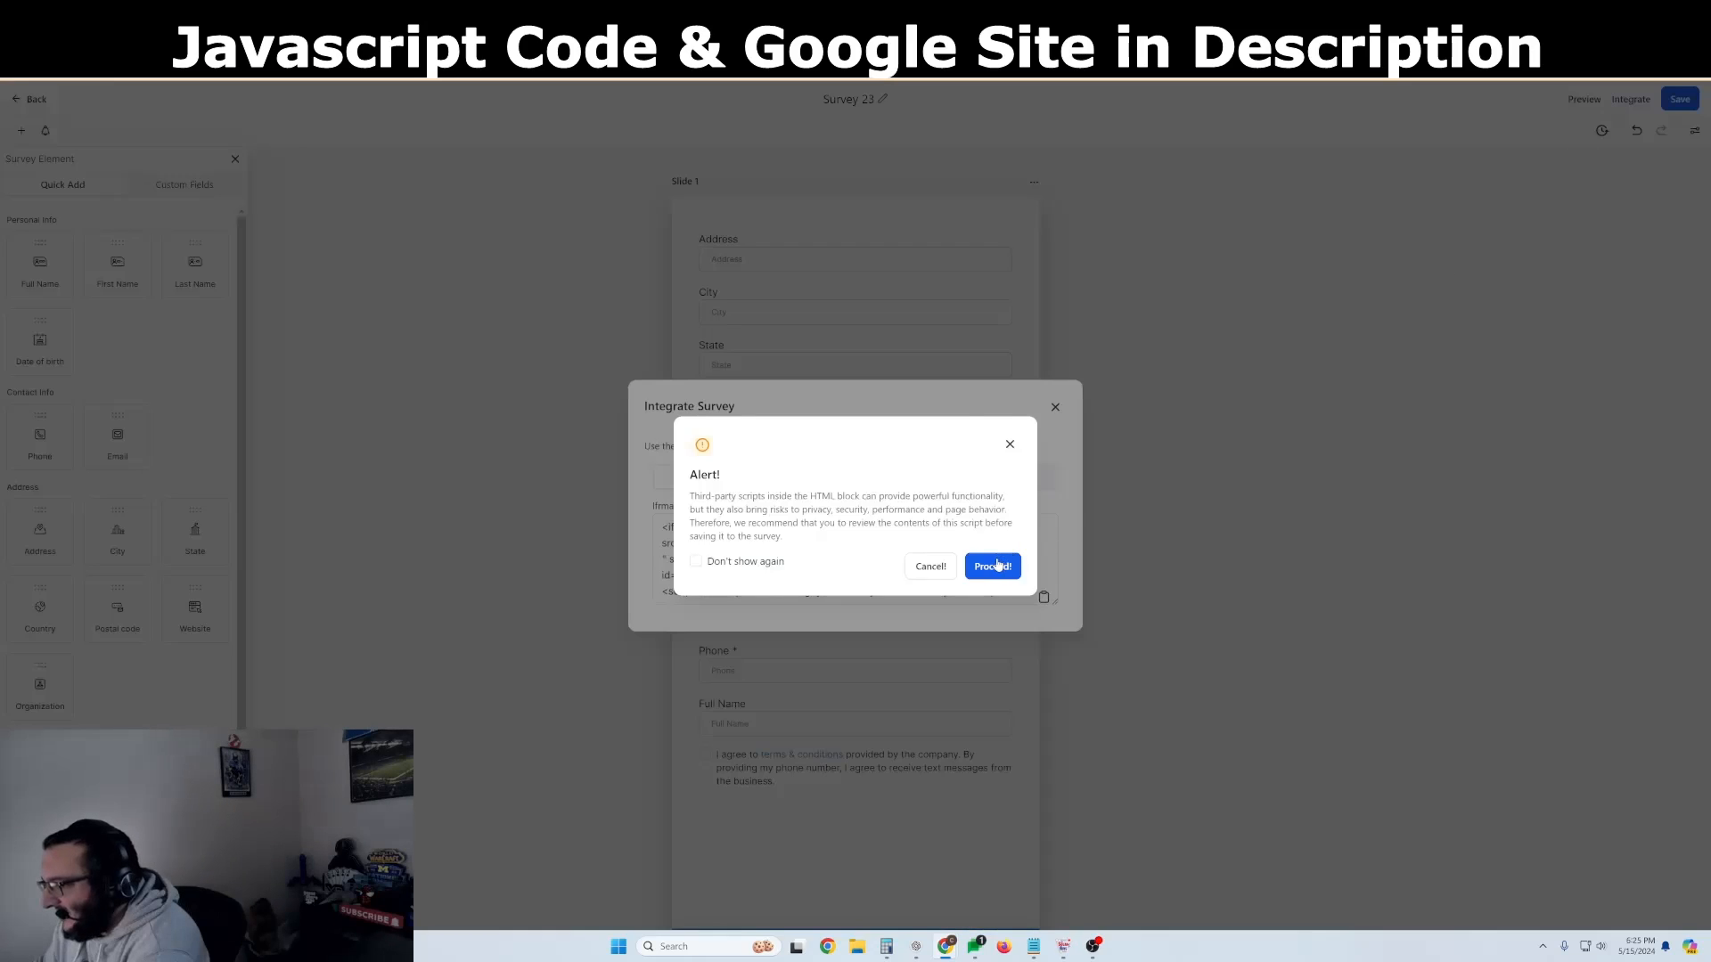
click(990, 566)
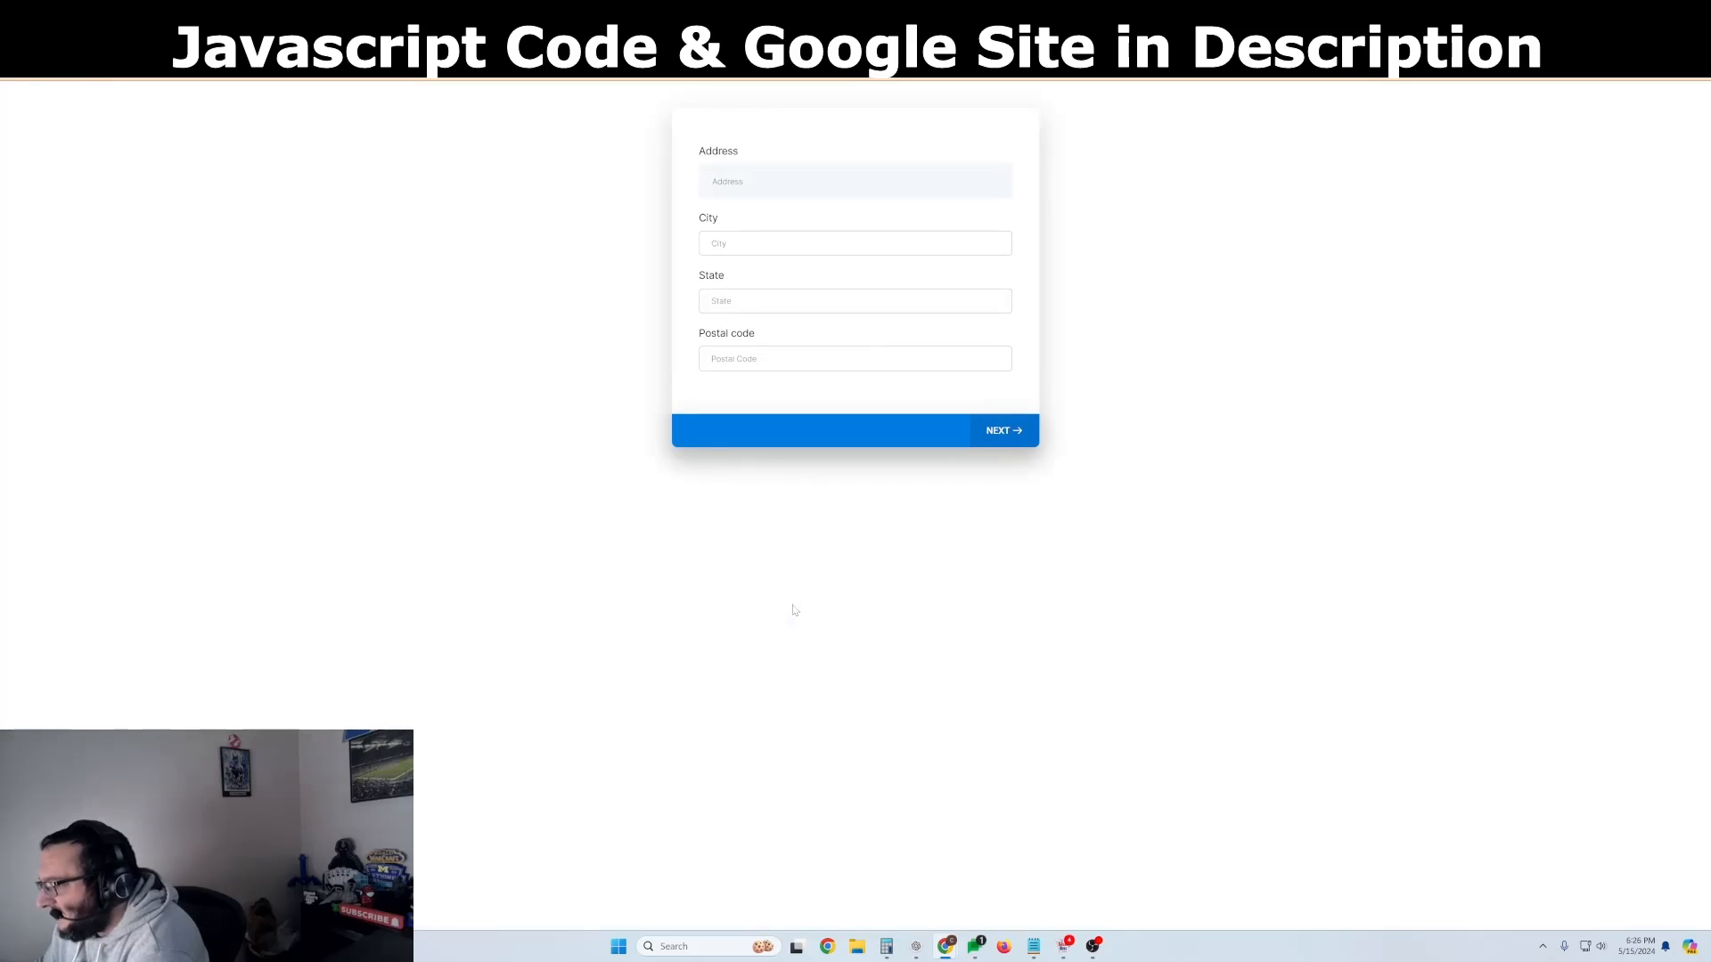
text(1)
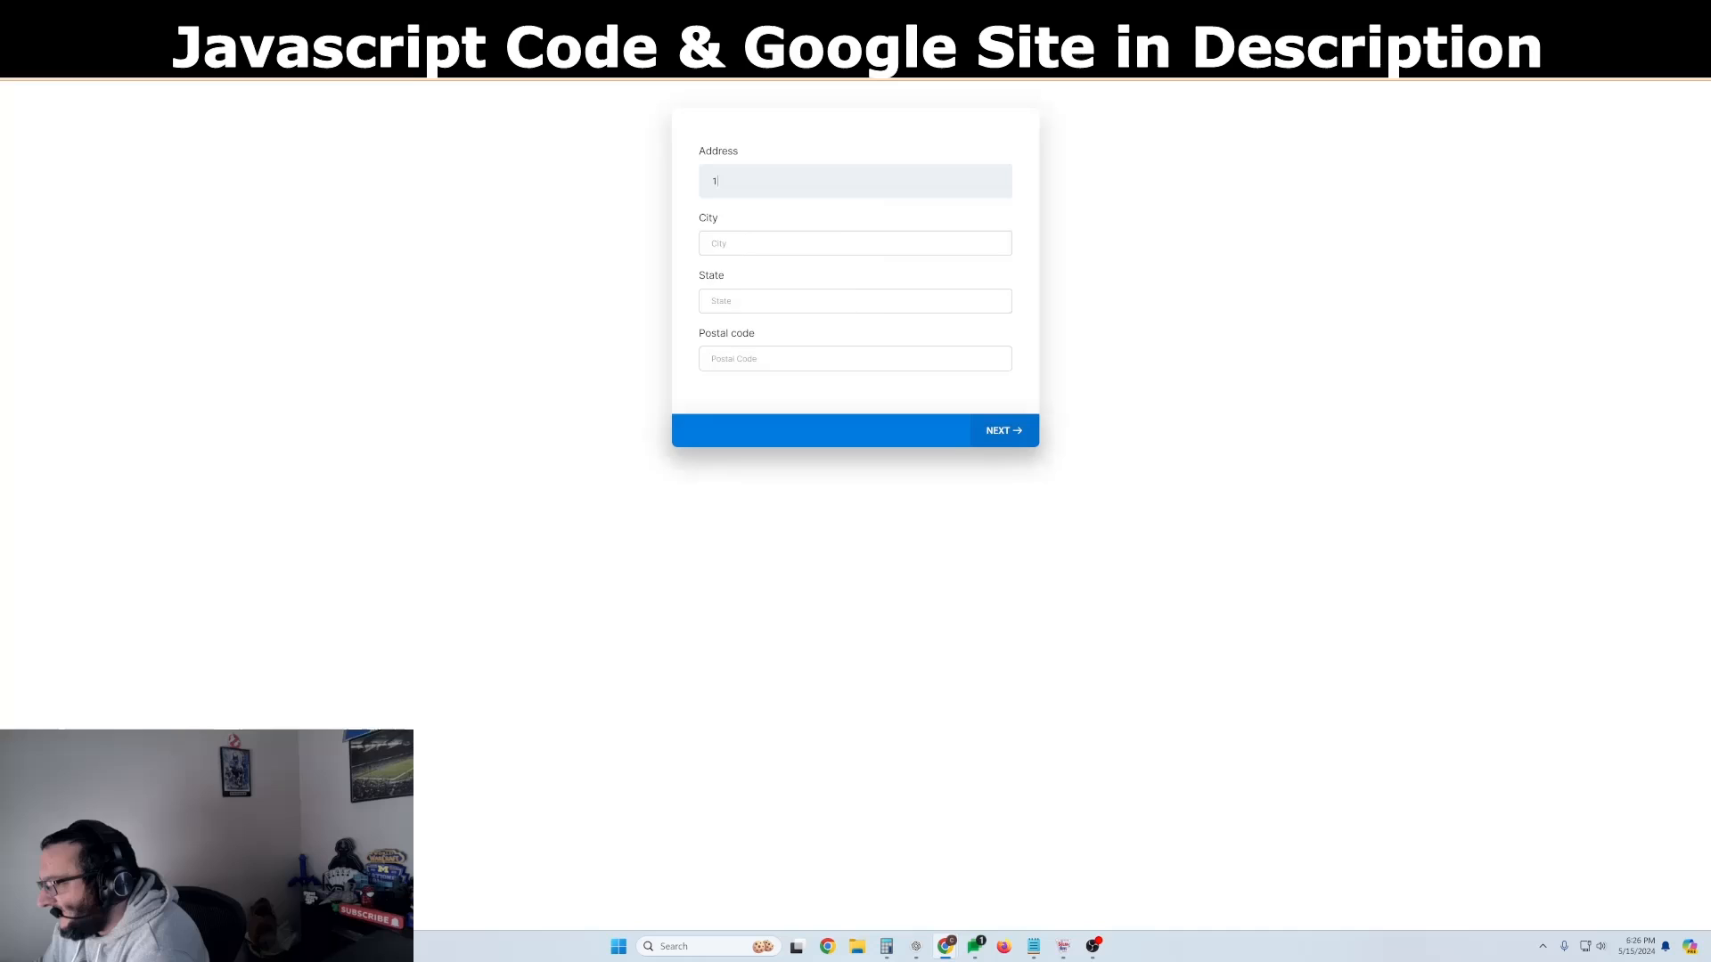
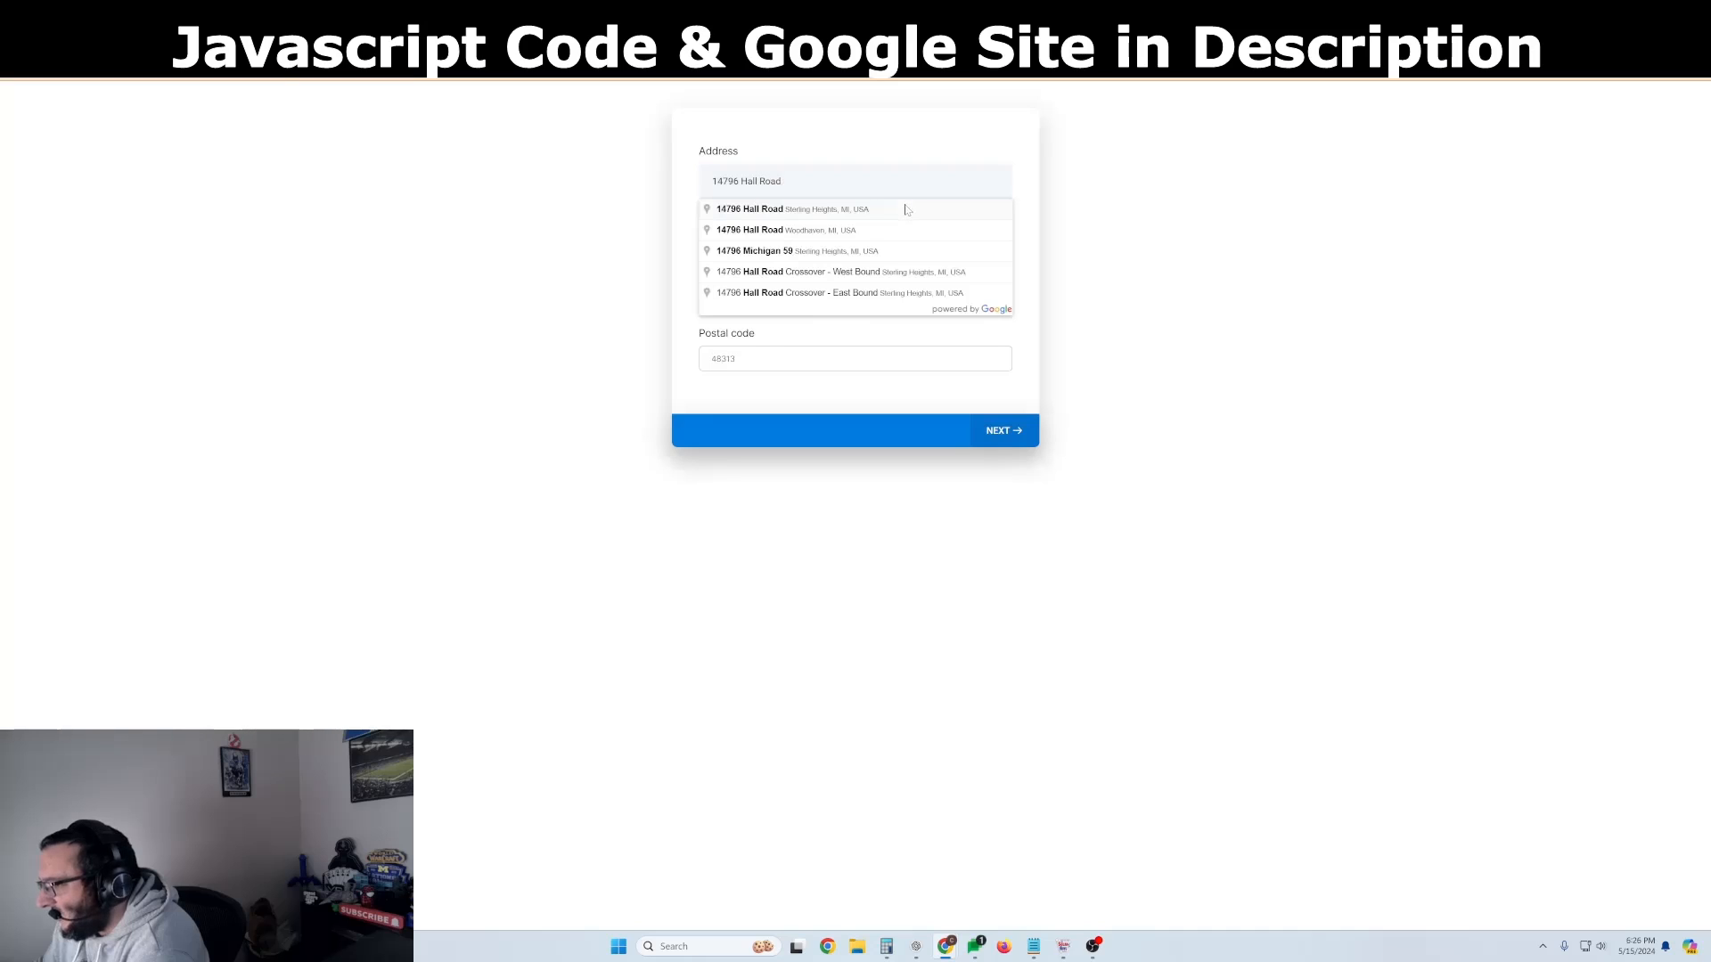
click(797, 208)
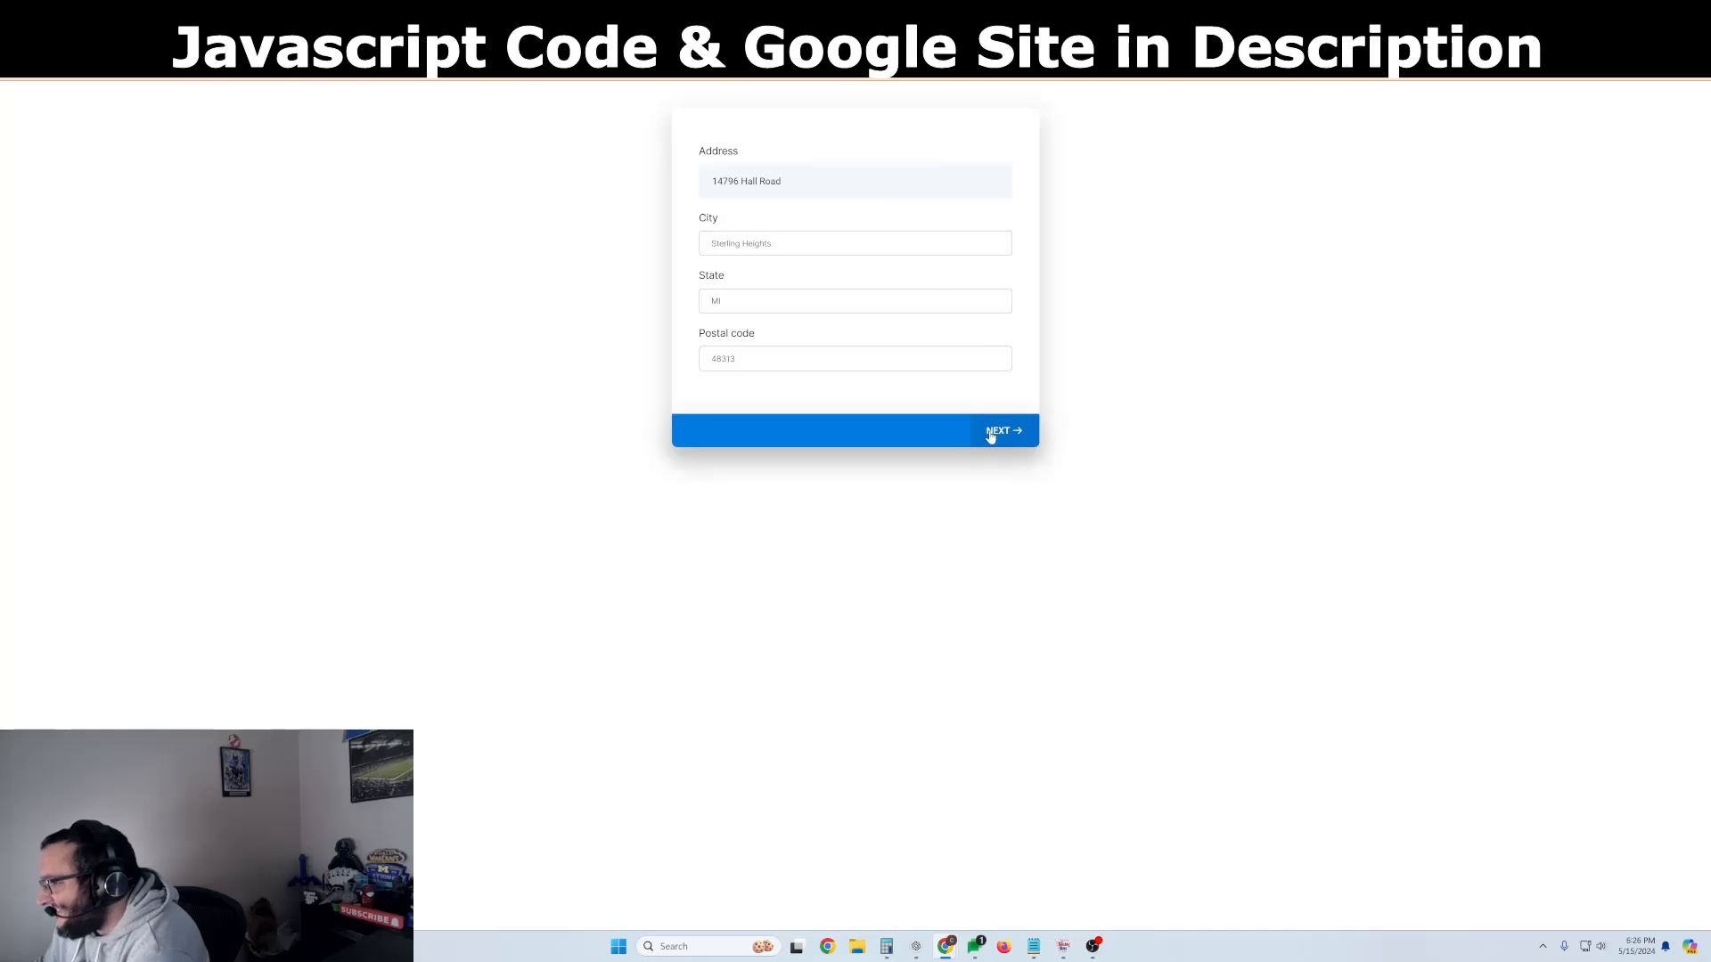
click(1001, 429)
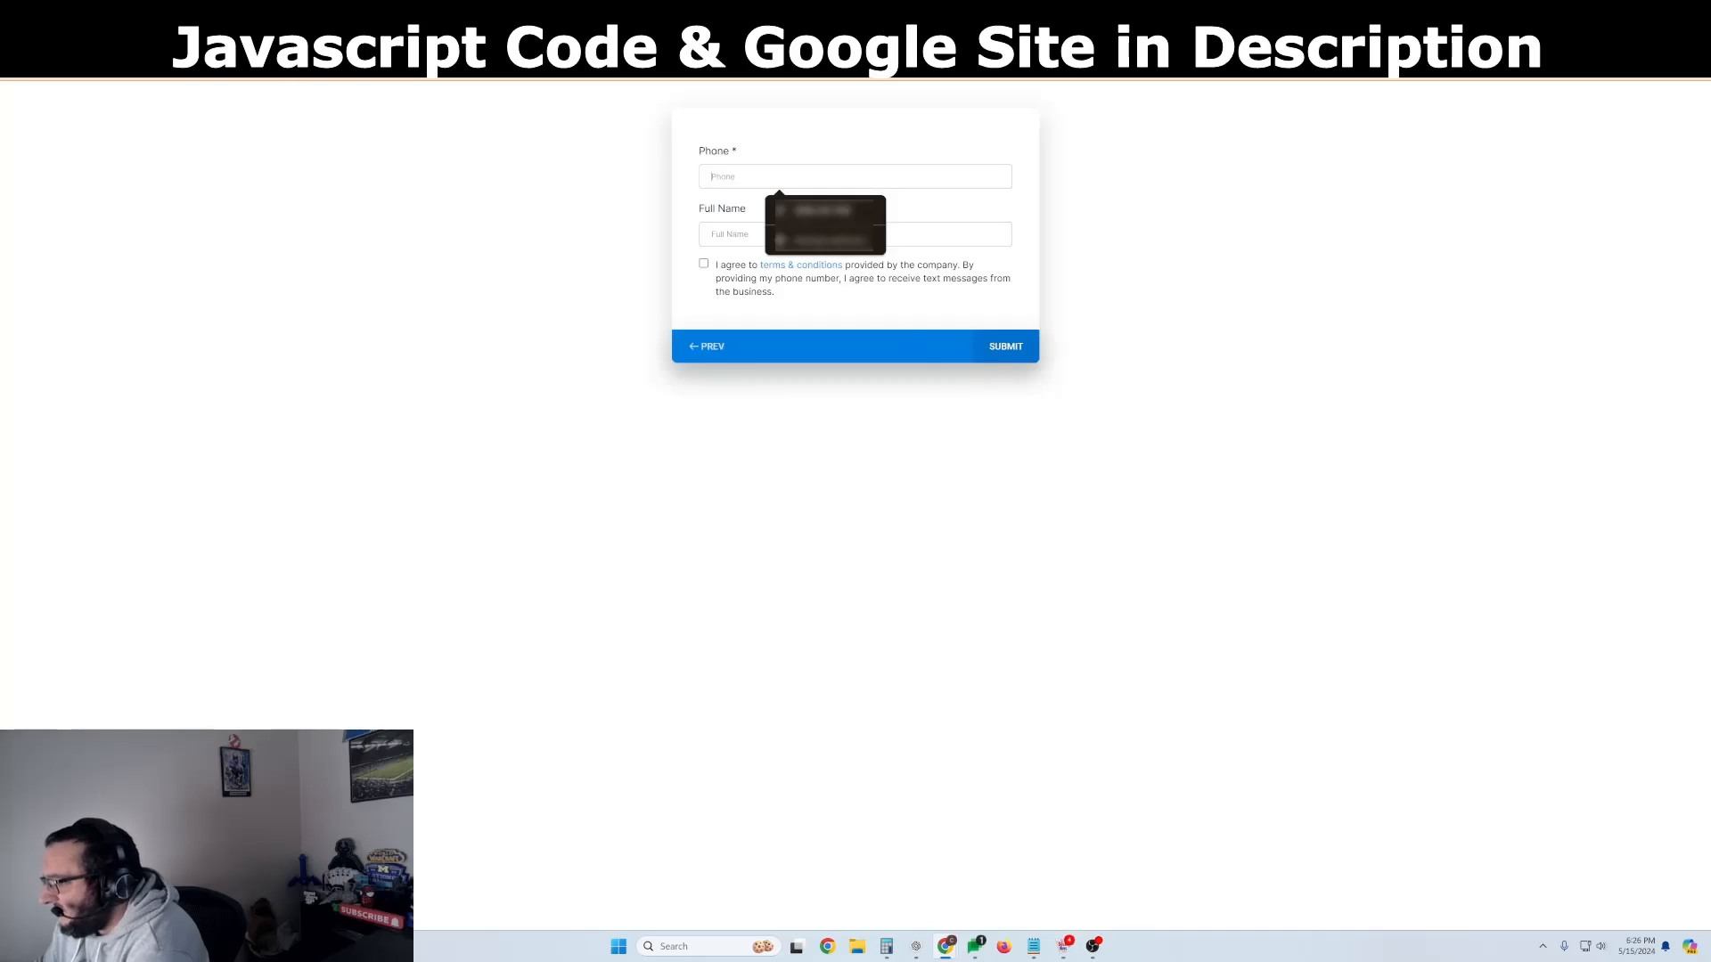
text(5558885555)
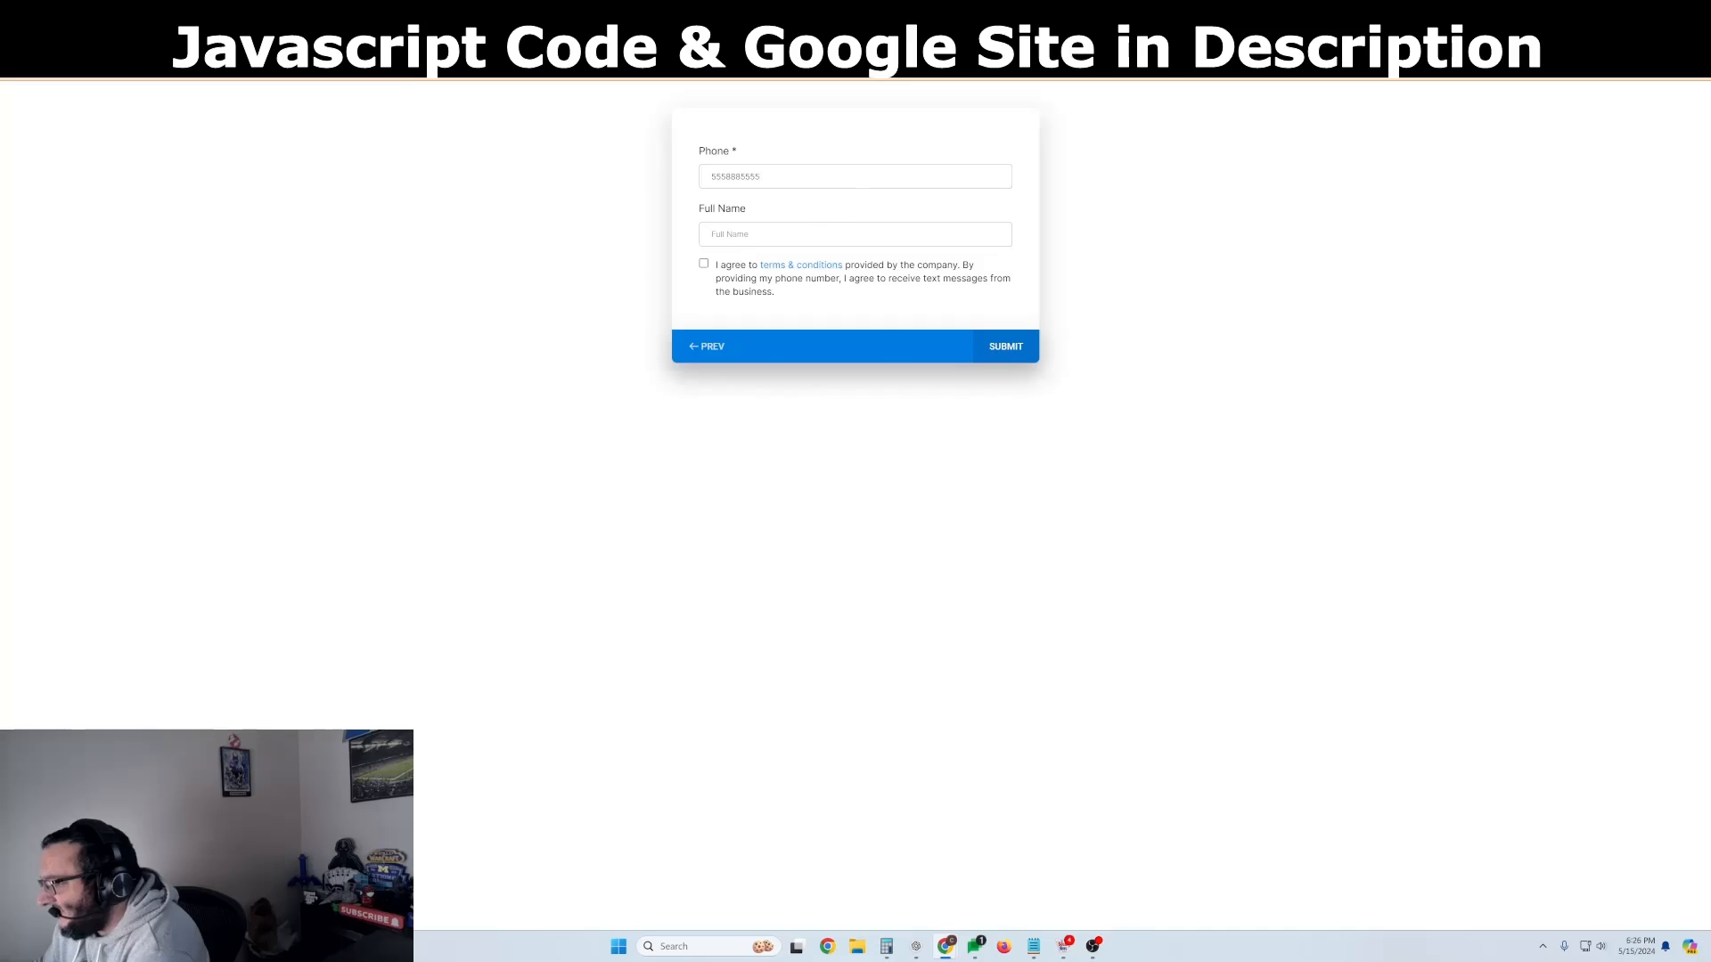
text(Testygooglef Vethfaf)
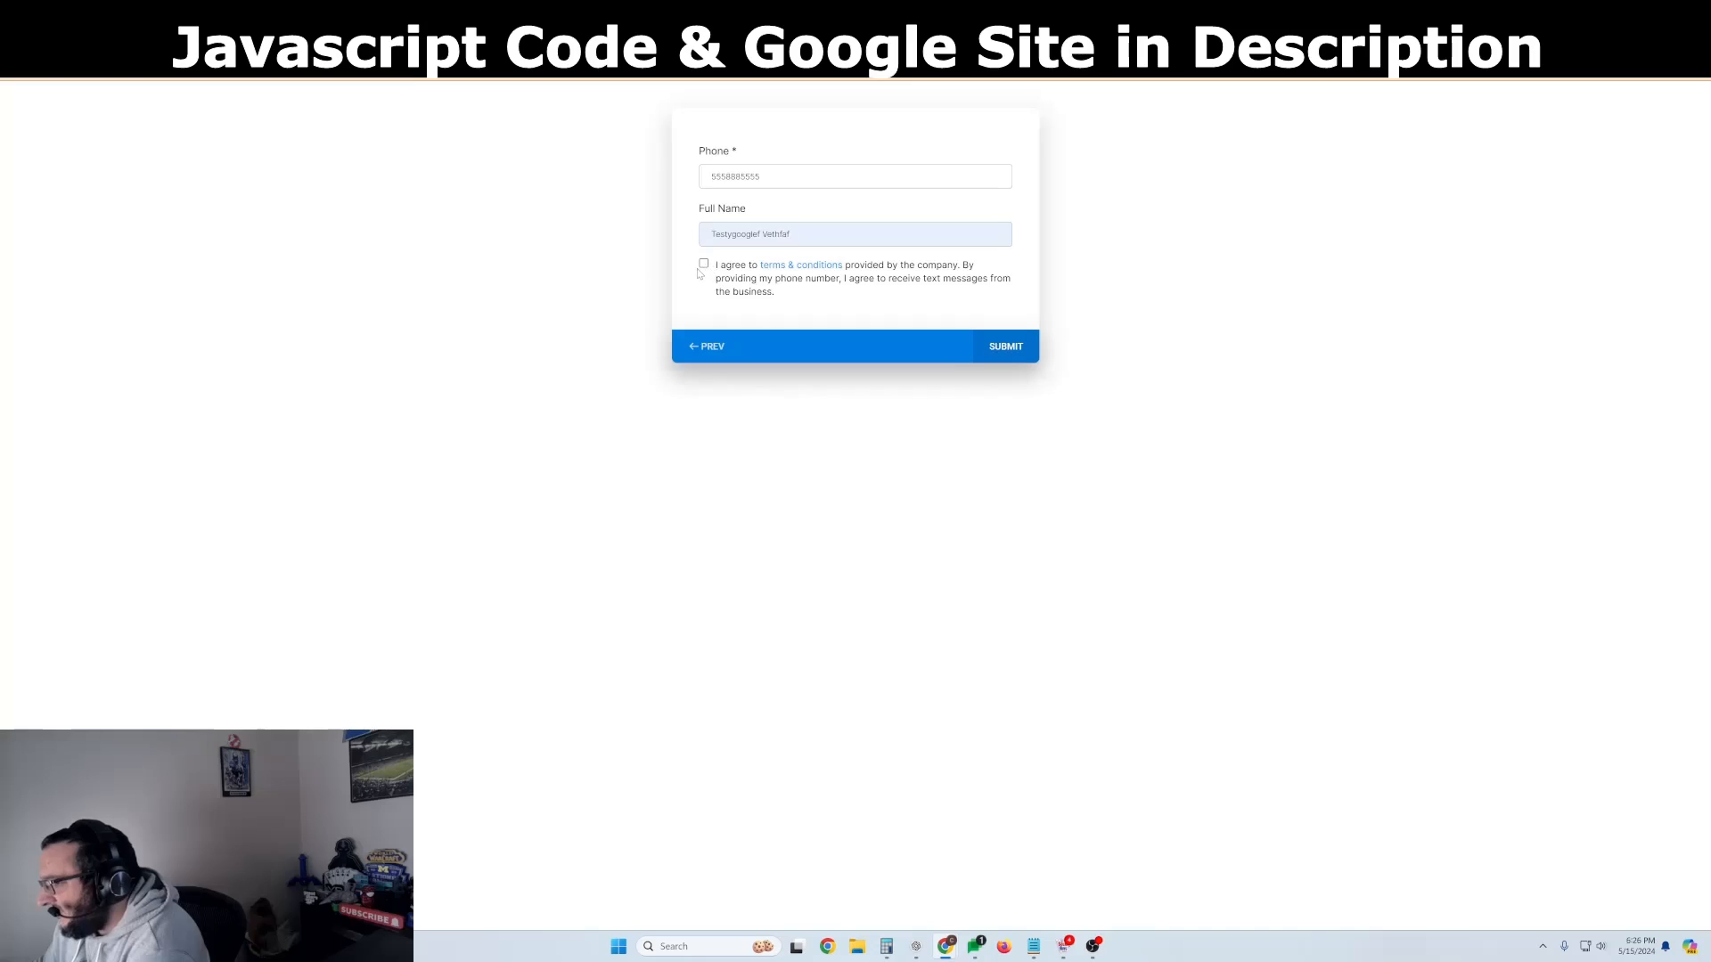
click(703, 266)
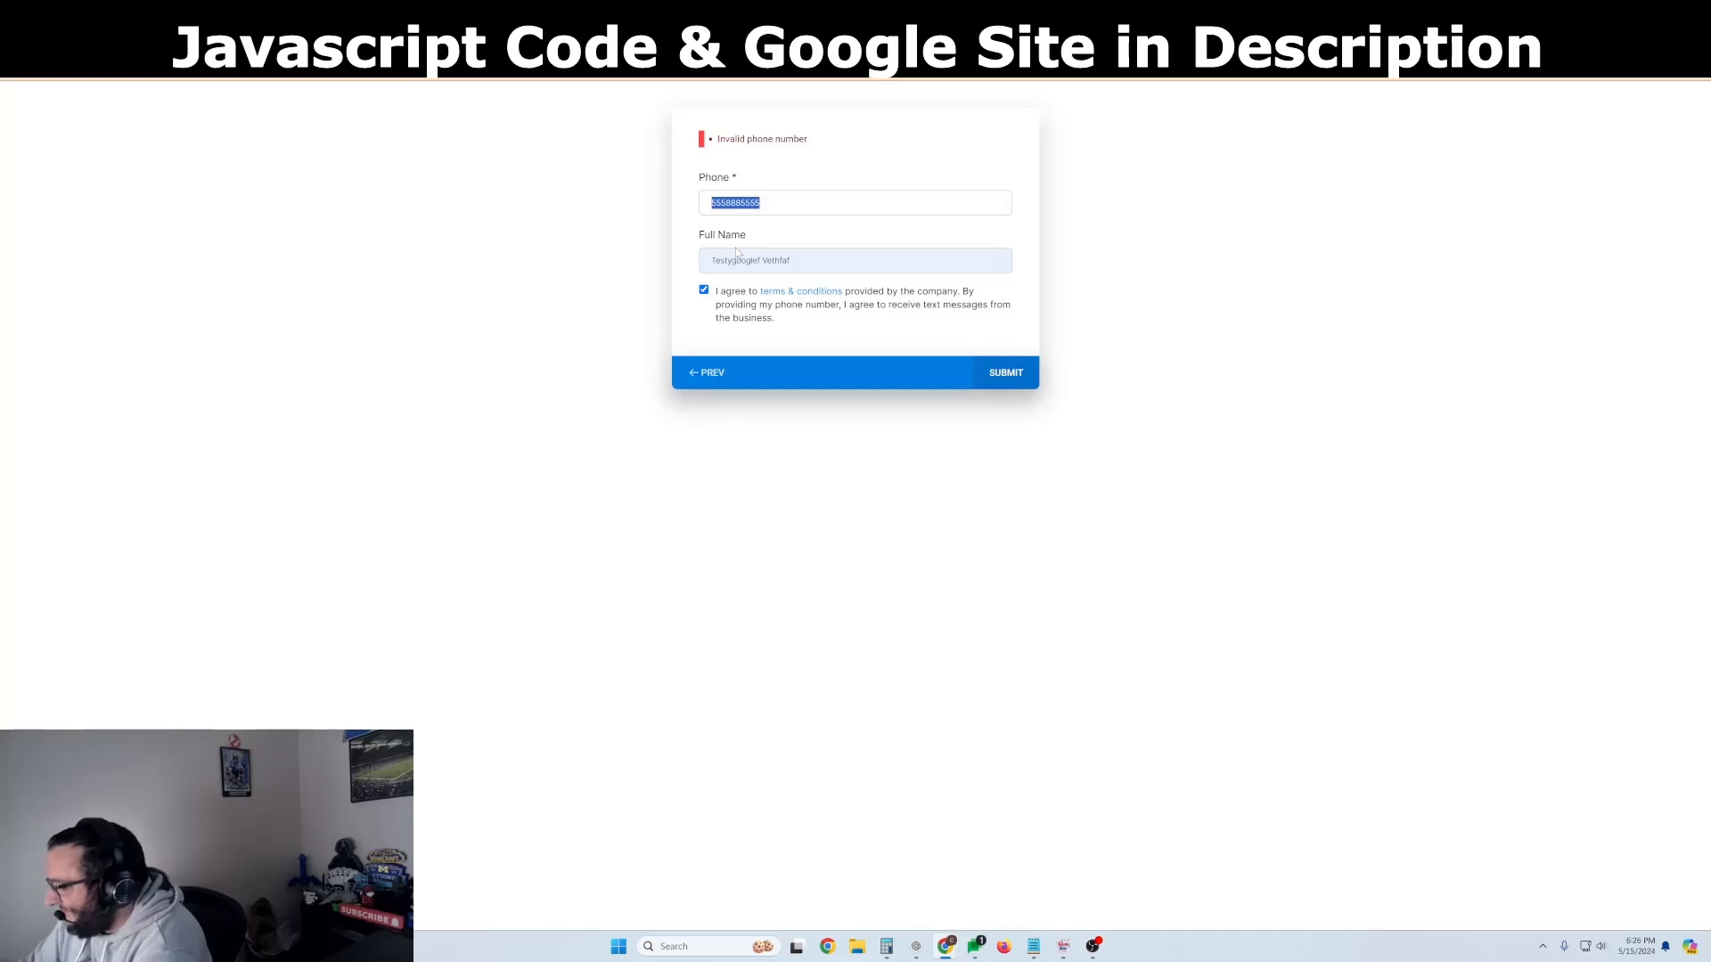
text(58655568)
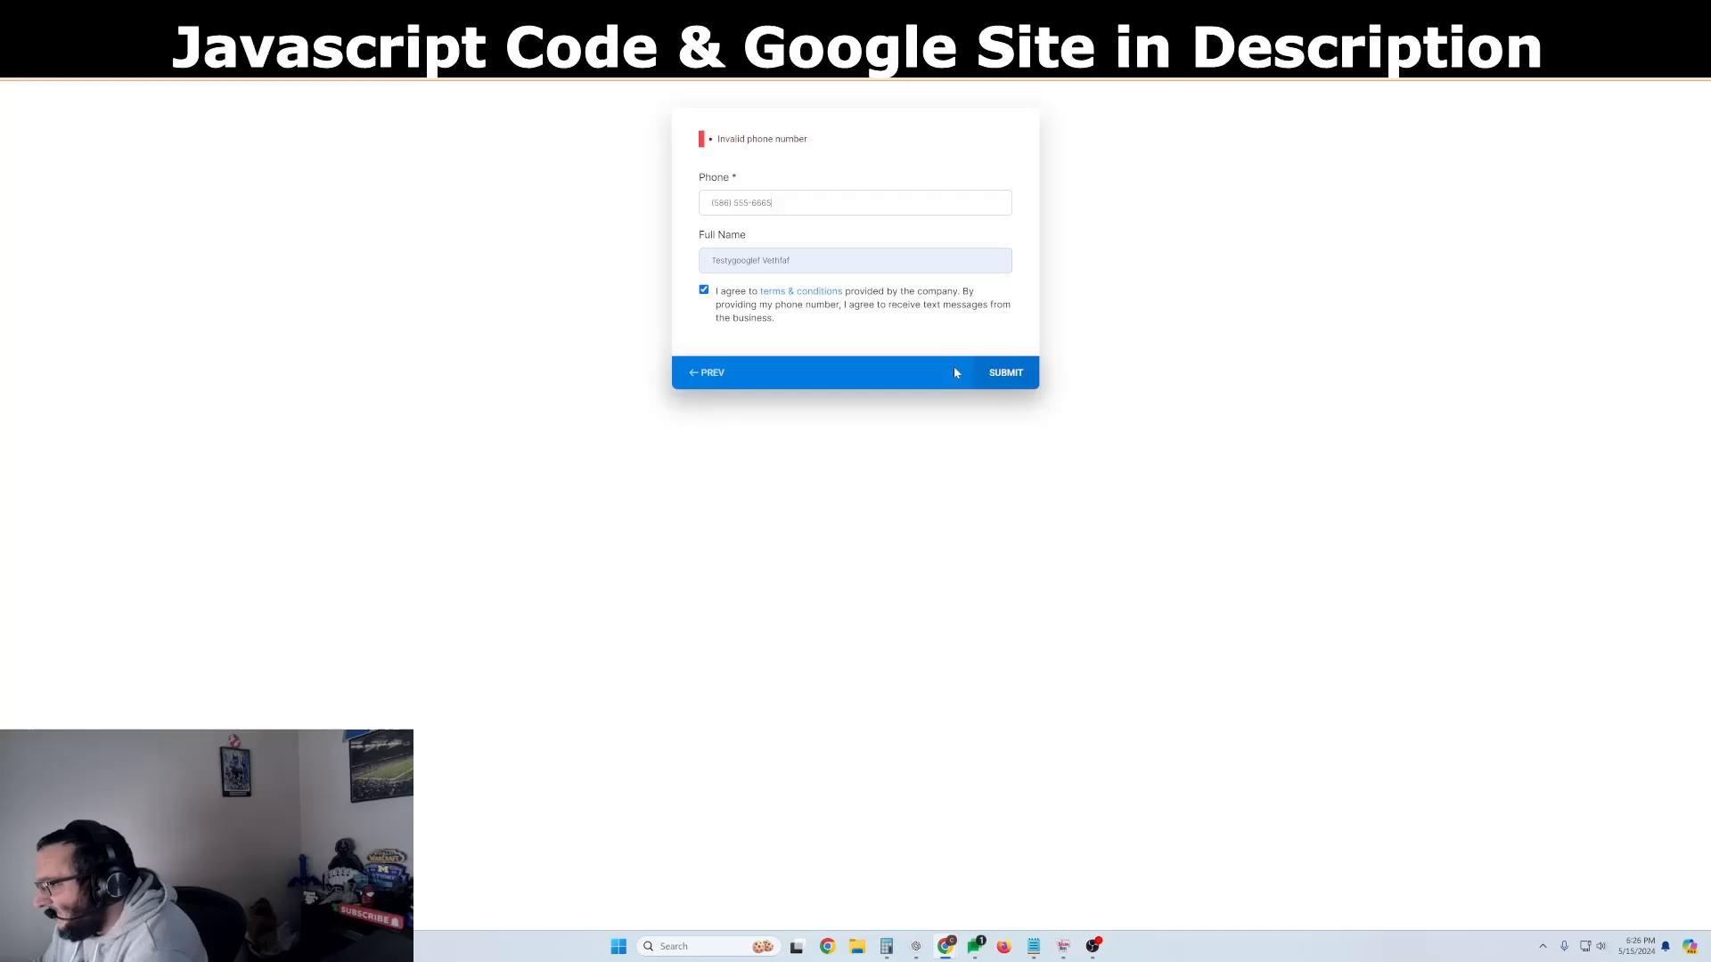
click(1004, 372)
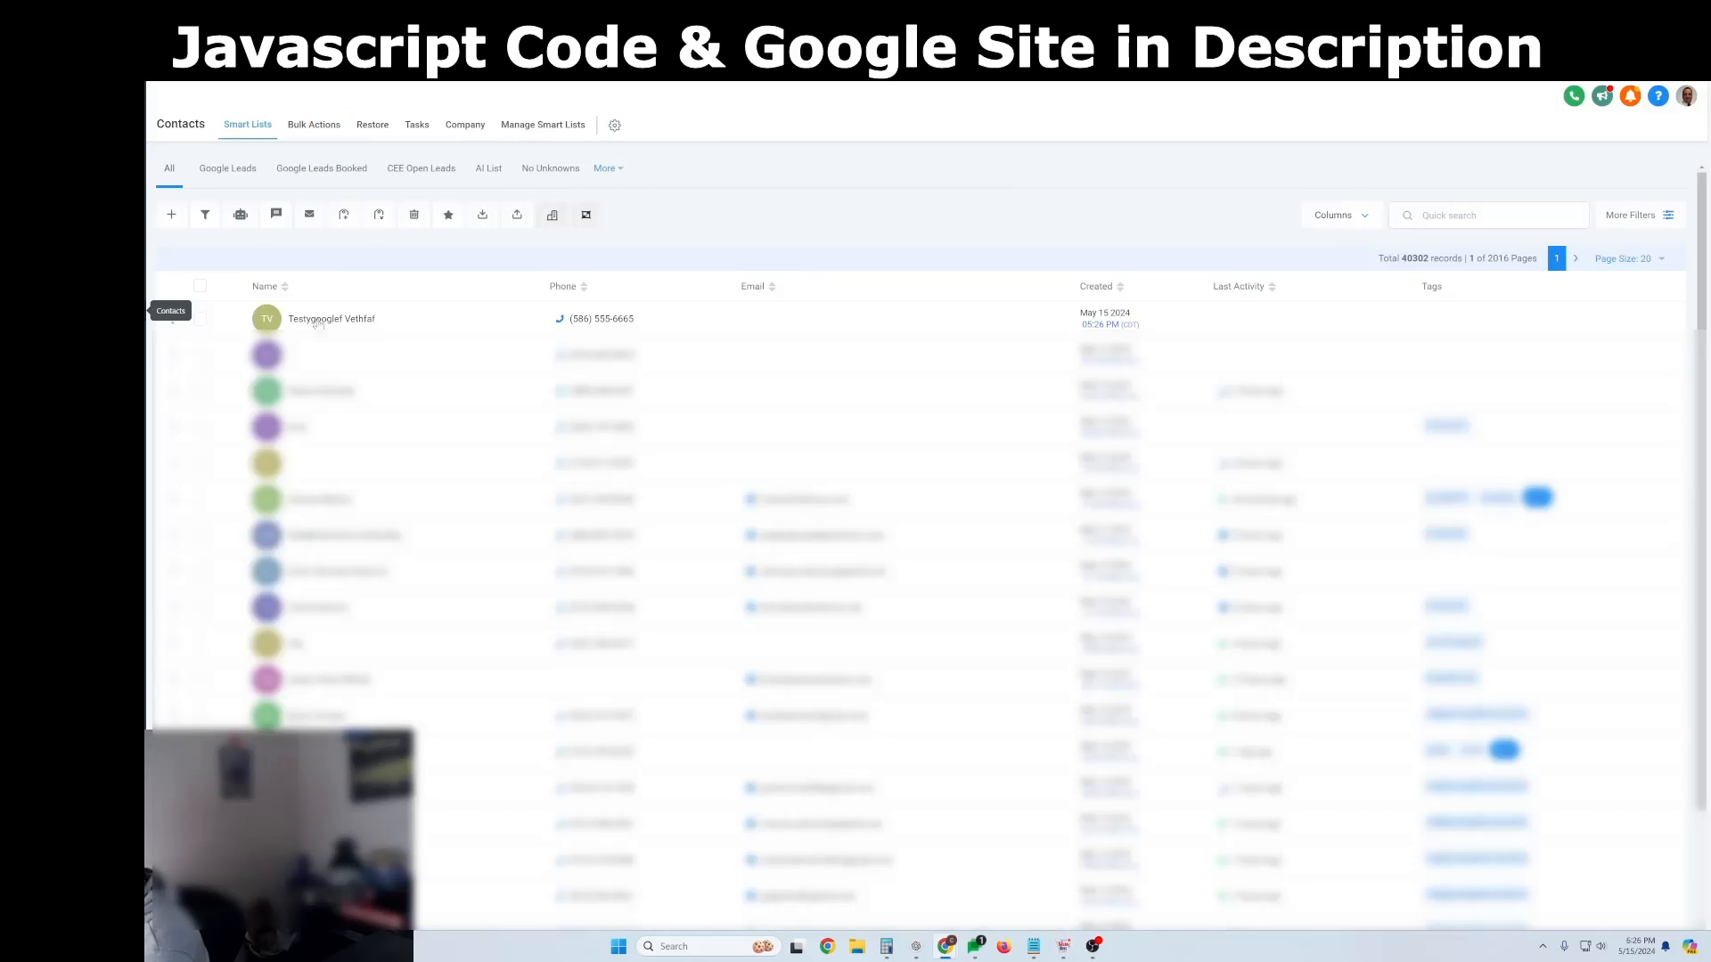
Step: Open the new contact's record and check its Street Address field
click(330, 317)
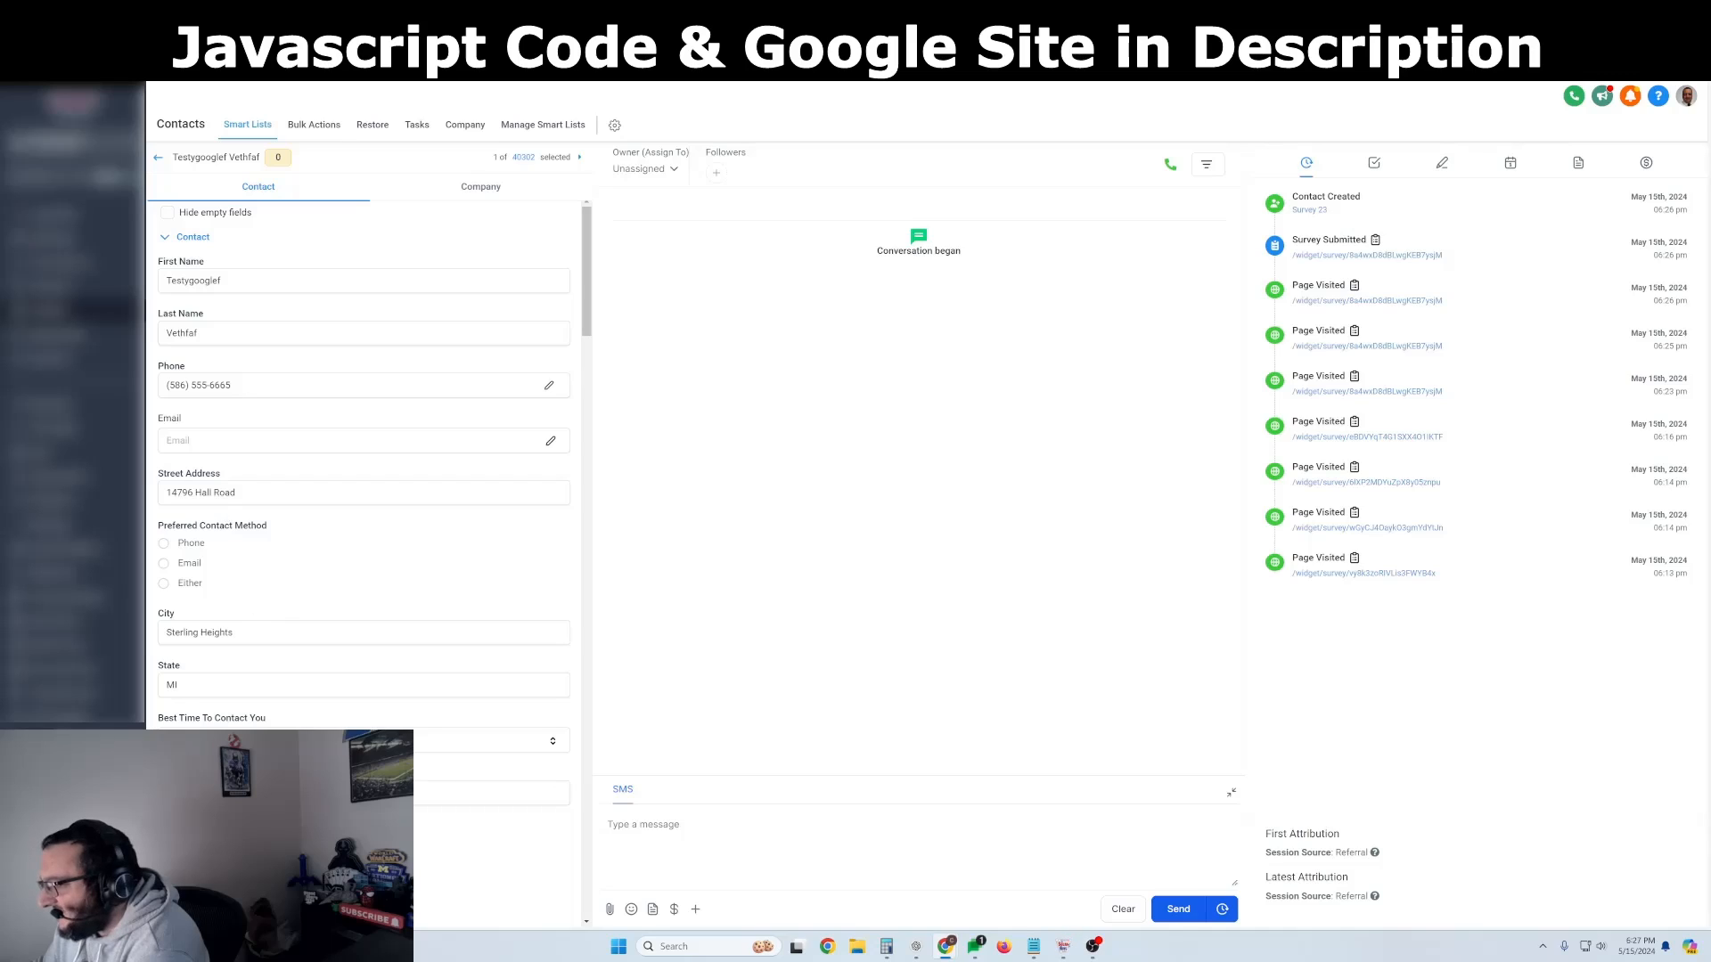
click(363, 492)
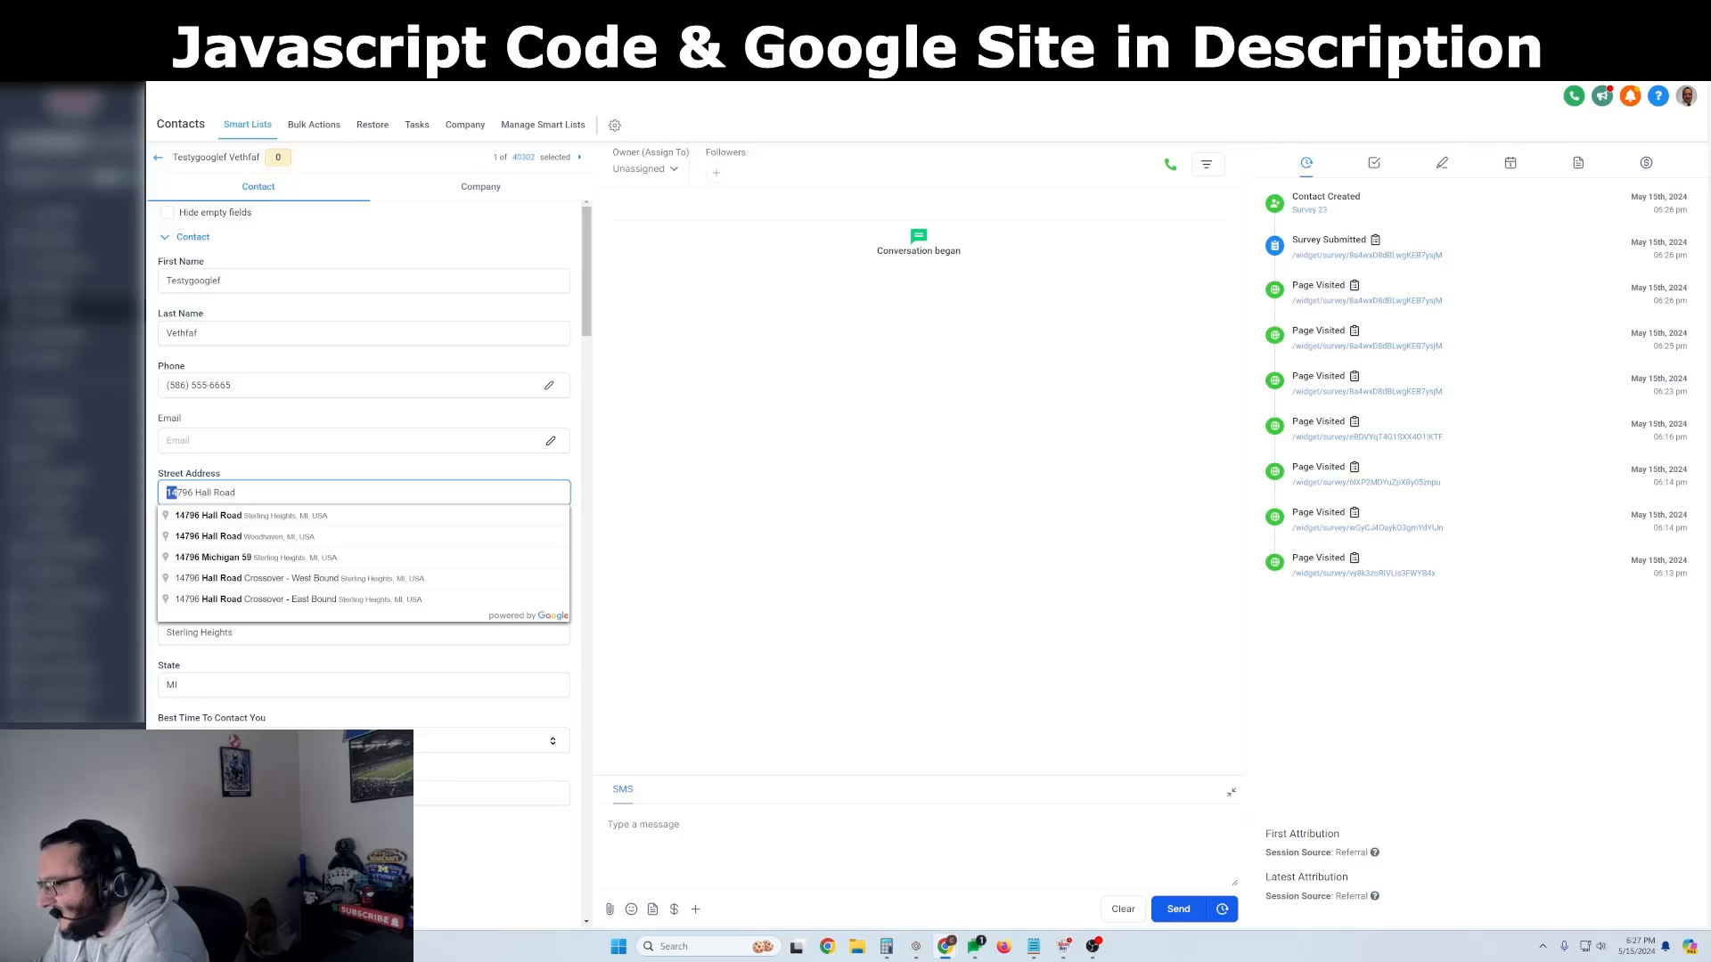